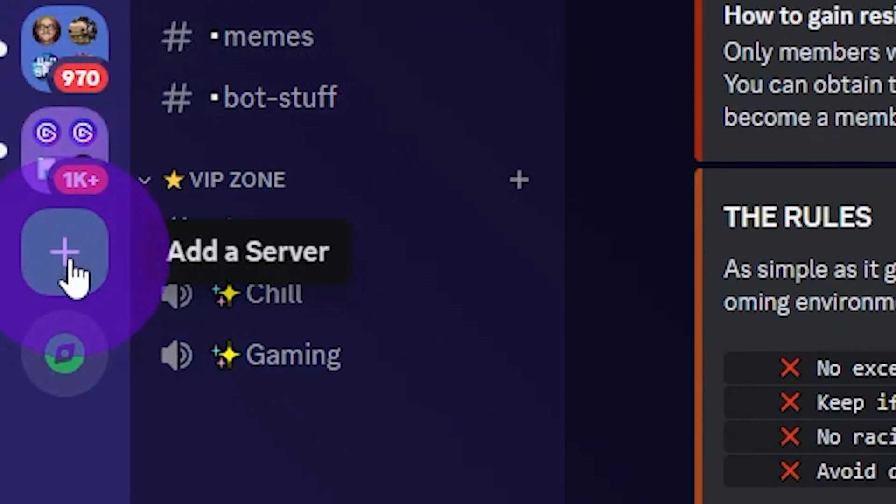
# Step: Create a friends server named RZZAPOTAMUS with an uploaded picture as its icon
pyautogui.click(64, 252)
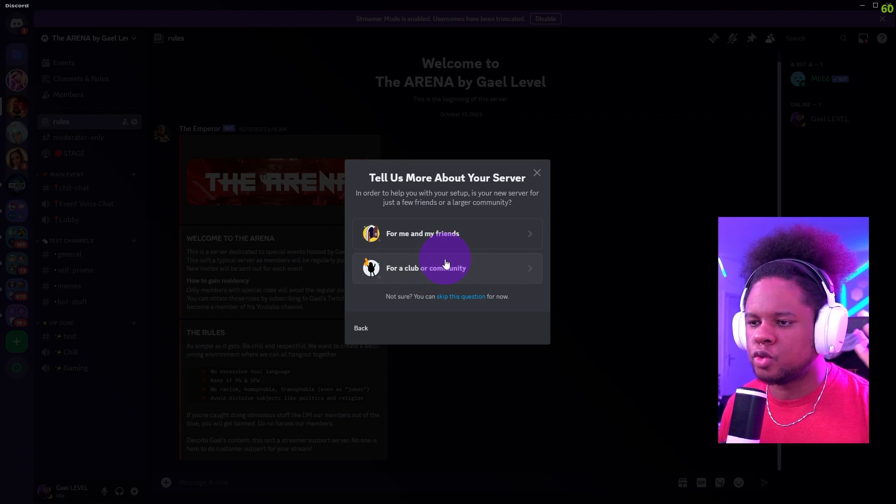
pyautogui.moveTo(450, 241)
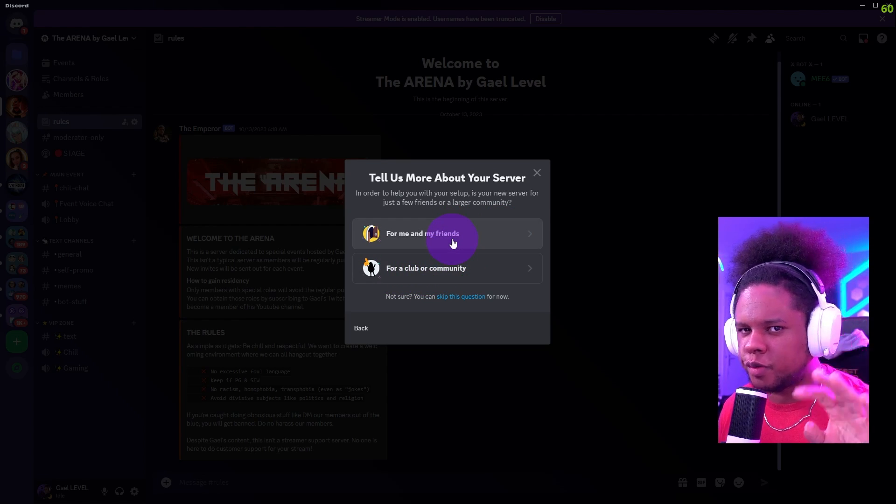
pyautogui.click(422, 234)
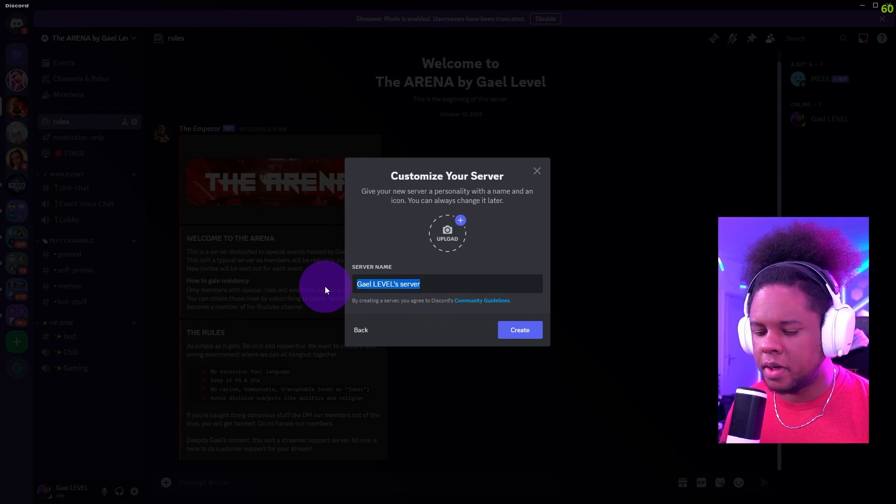
pyautogui.write('RZZAPOTAMUS')
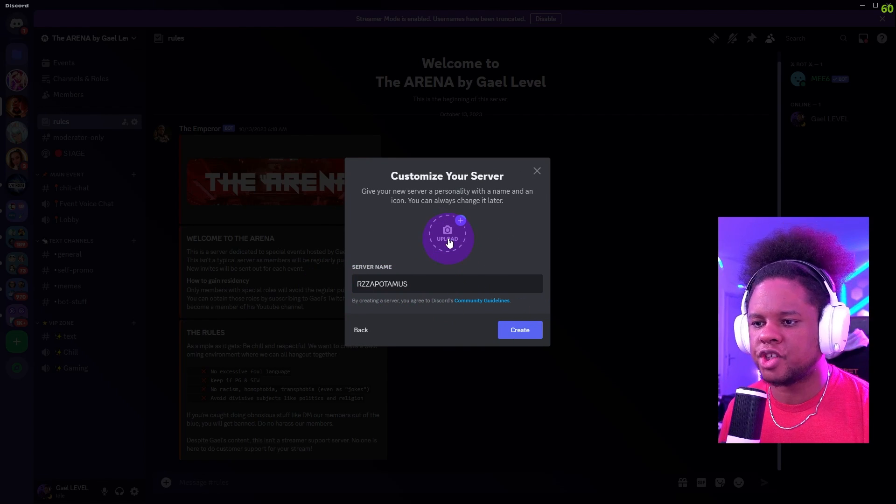
pyautogui.click(447, 237)
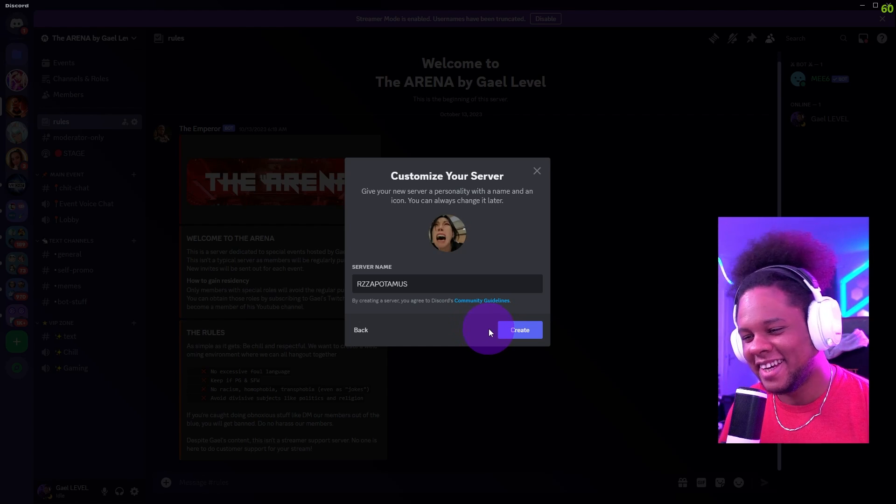
pyautogui.click(518, 329)
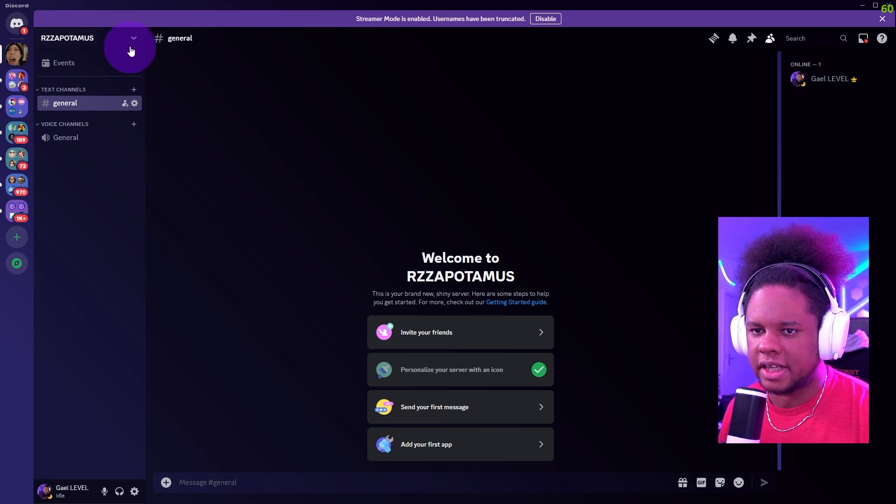
pyautogui.click(133, 38)
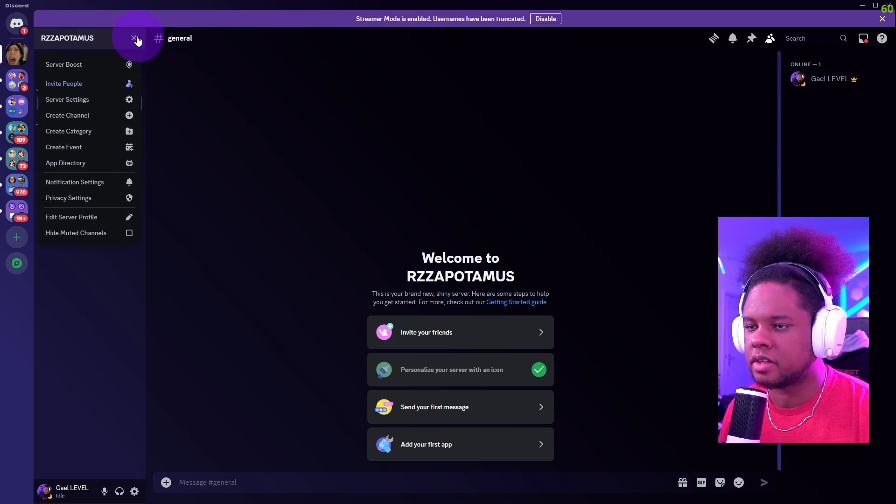
pyautogui.moveTo(68, 131)
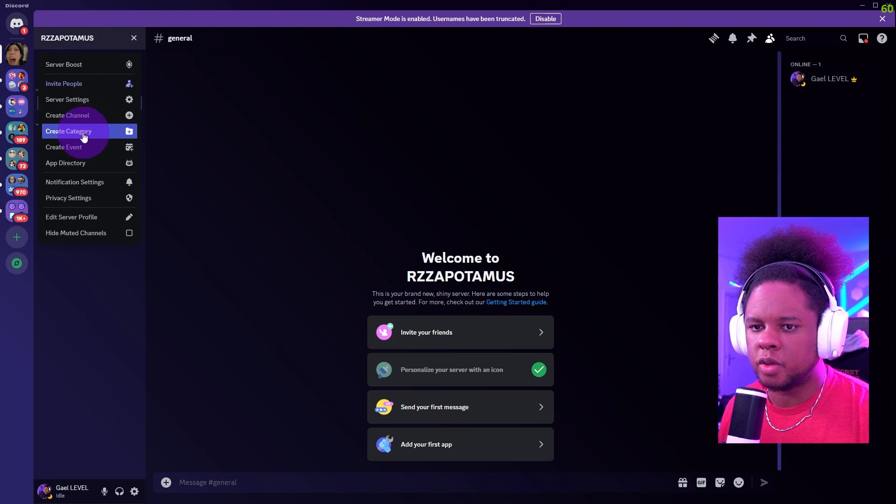
pyautogui.click(67, 99)
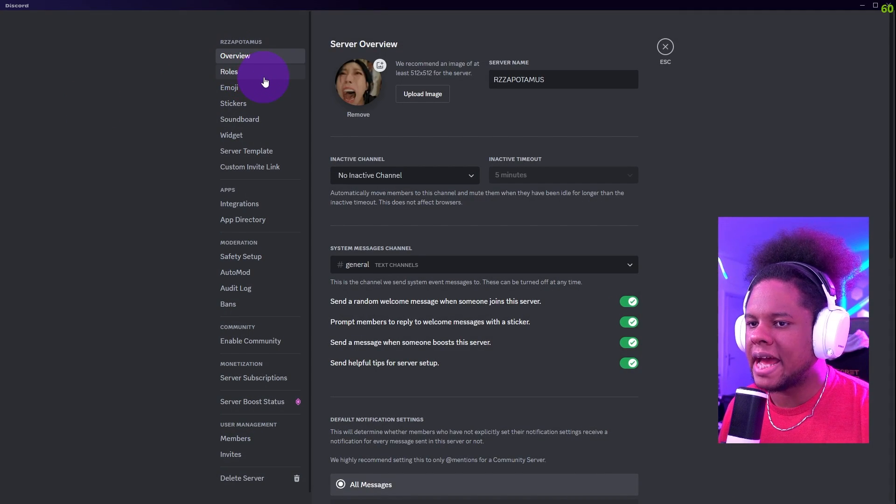
pyautogui.click(229, 71)
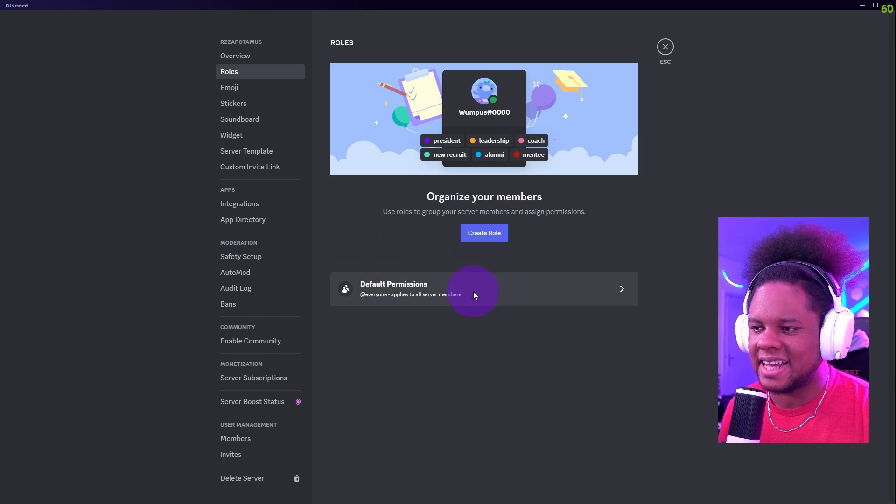
pyautogui.click(483, 289)
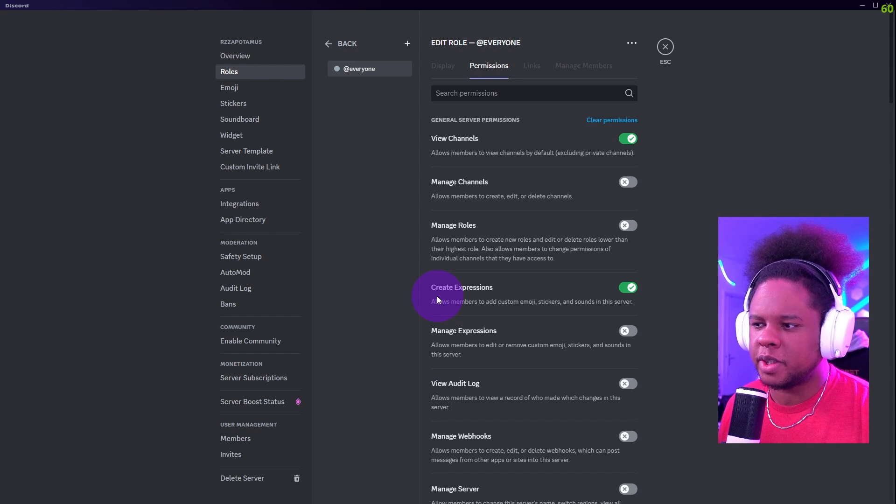
pyautogui.moveTo(611, 120)
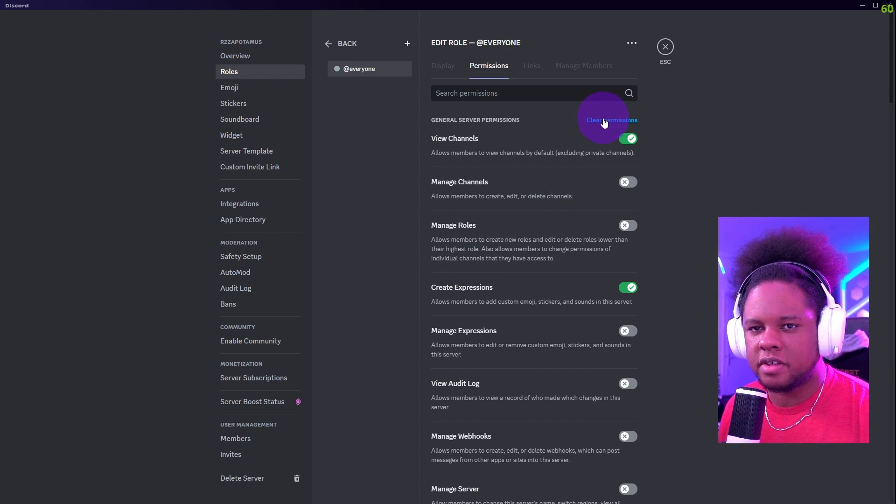
pyautogui.click(611, 120)
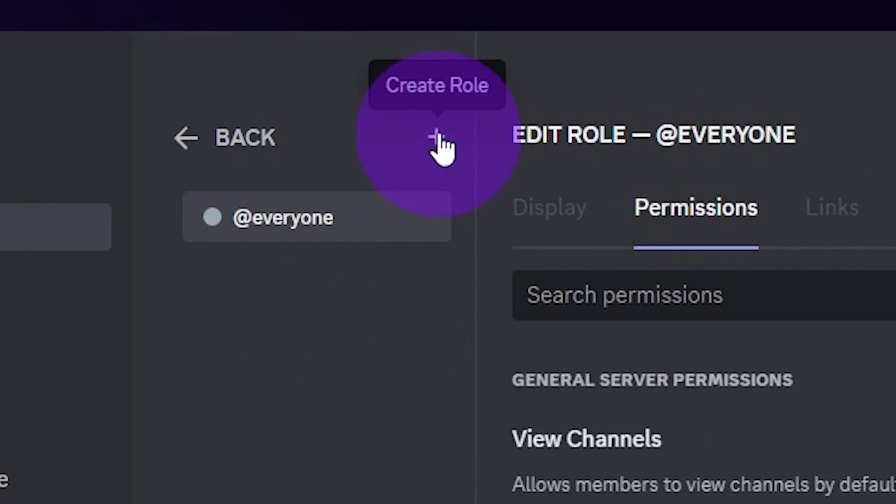
# Step: Create a peach-coloured BOT role with Administrator and full permissions, and save it
pyautogui.click(438, 137)
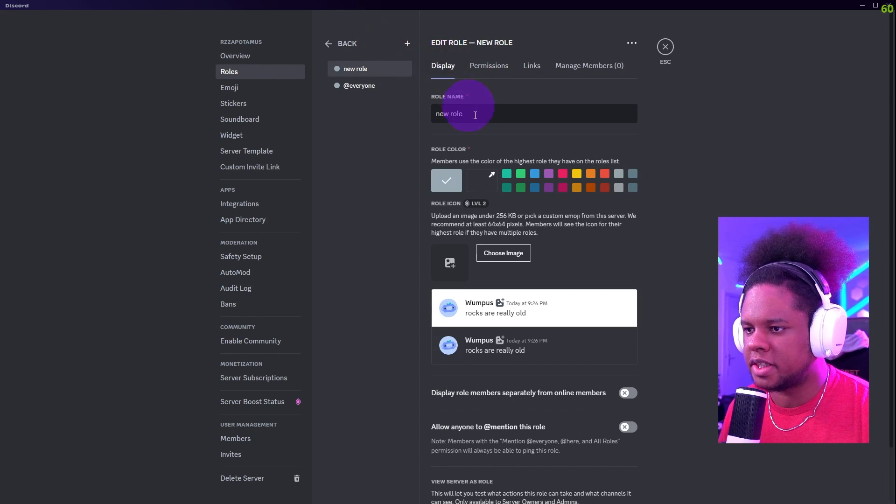
pyautogui.tripleClick(448, 114)
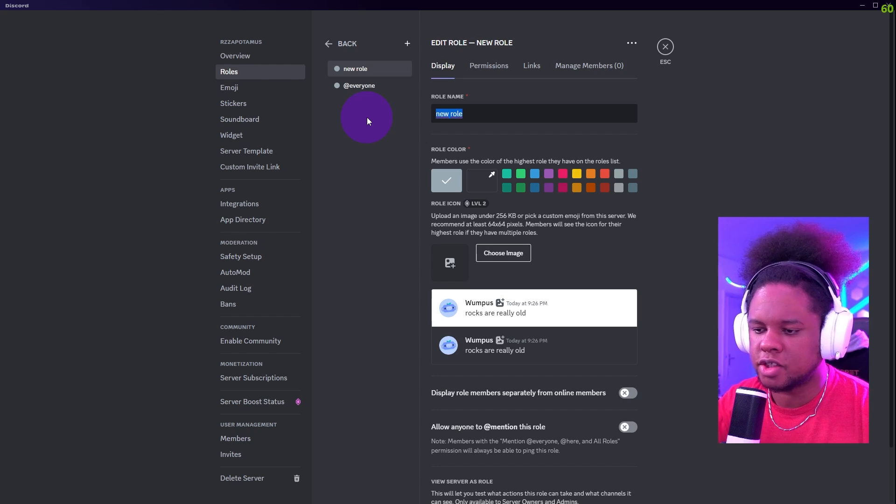
pyautogui.write('BOT')
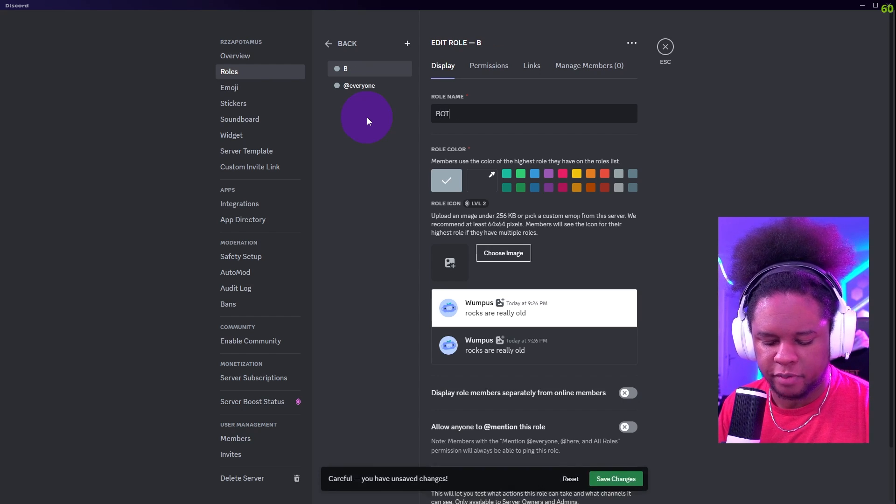
pyautogui.click(481, 180)
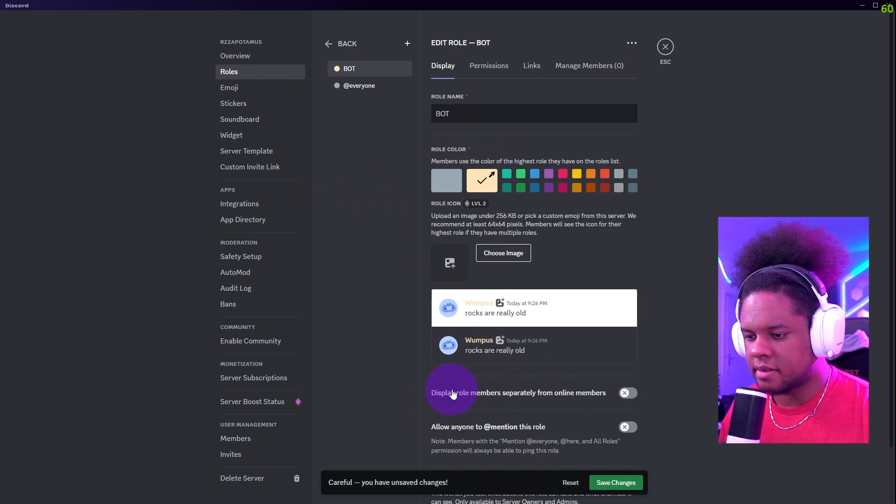
pyautogui.click(626, 392)
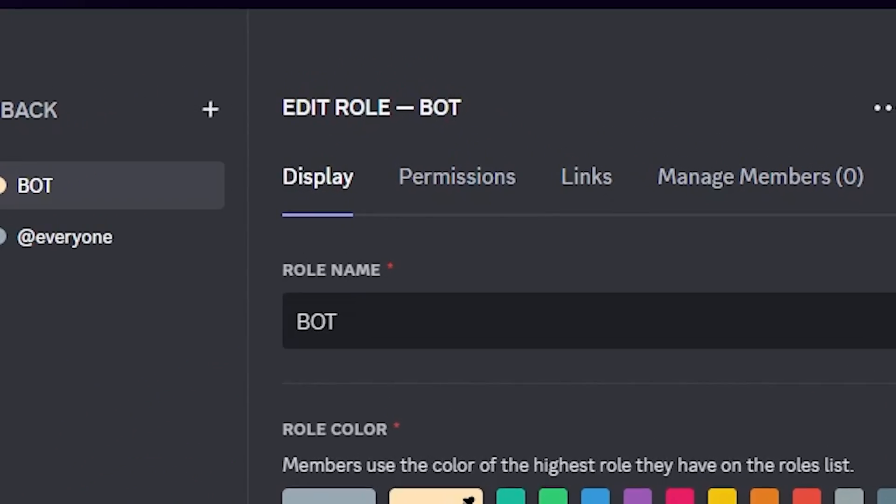
pyautogui.click(455, 175)
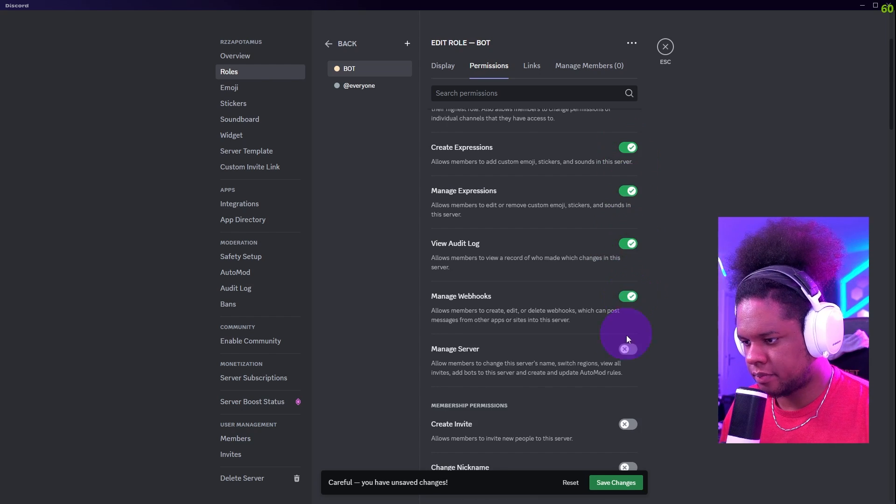
pyautogui.scroll(-3)
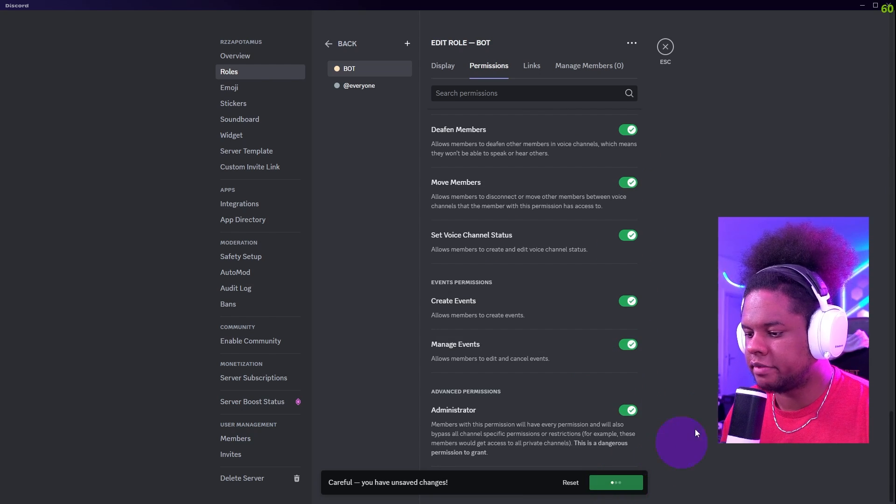
pyautogui.click(442, 65)
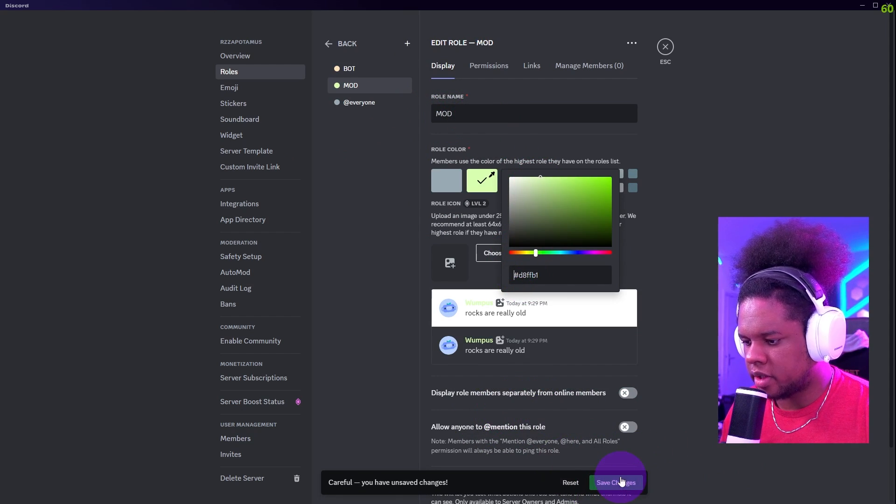
# Step: Save the light green MOD role with View Channels, Manage Roles and Manage Messages permissions
pyautogui.click(489, 65)
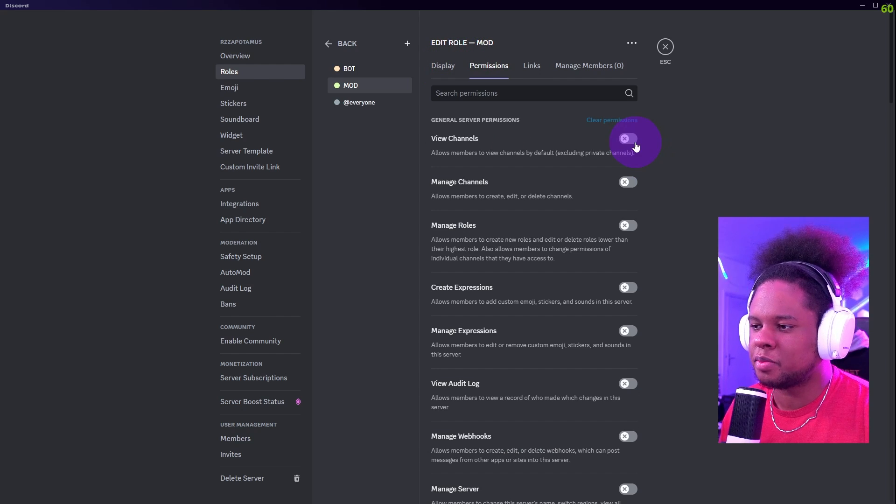
pyautogui.click(626, 138)
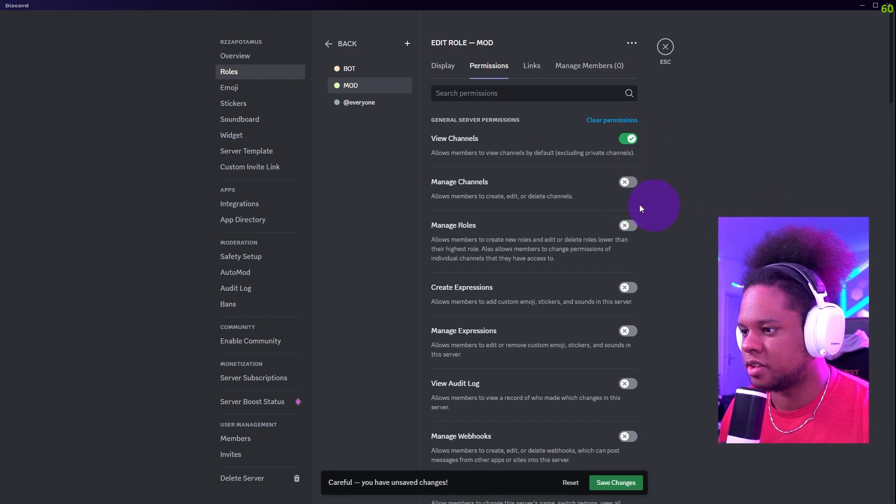
pyautogui.click(627, 224)
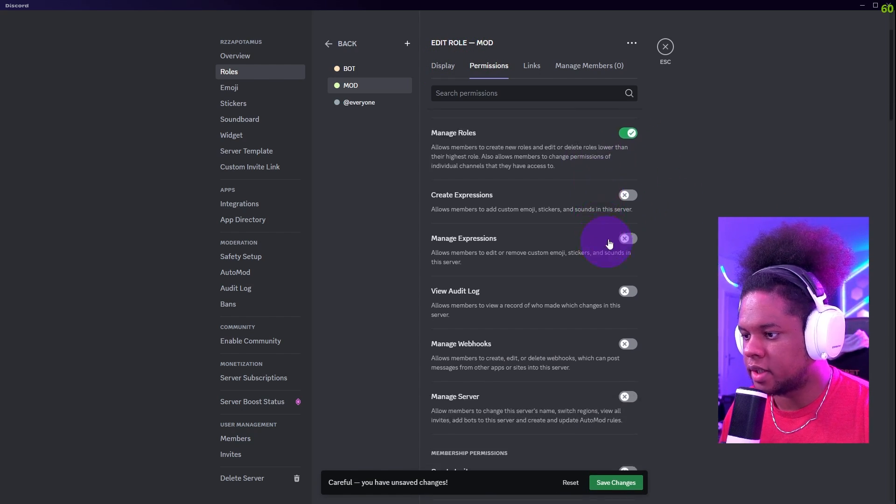
pyautogui.click(627, 238)
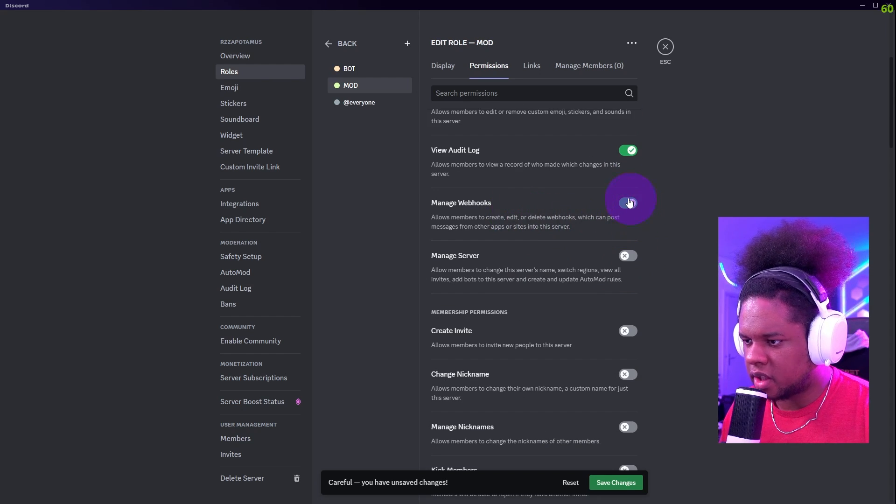
pyautogui.scroll(-3)
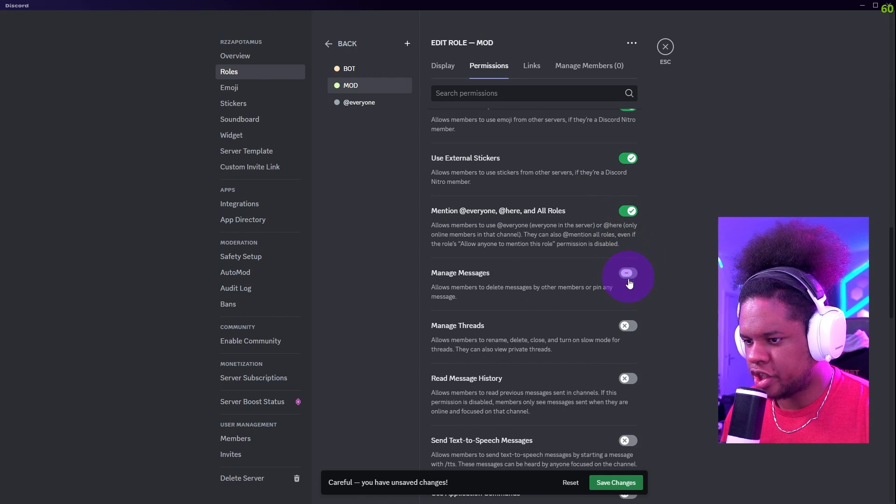
pyautogui.click(442, 66)
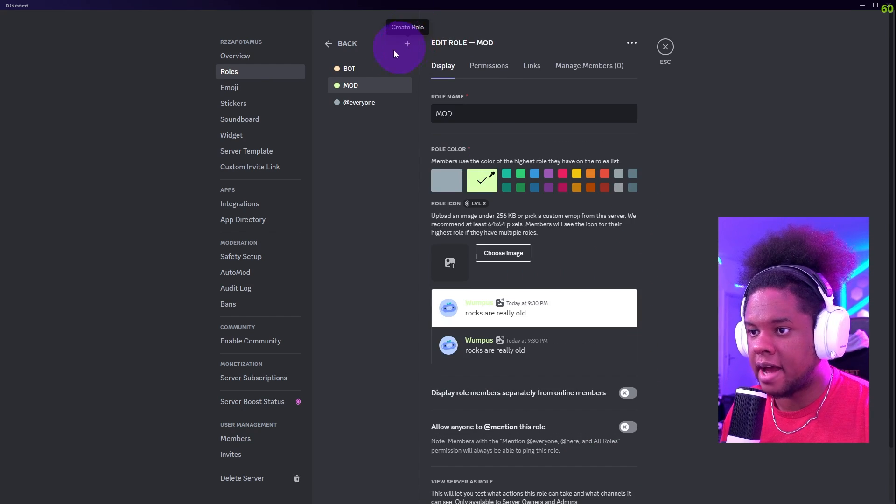
# Step: Give the light blue VIP role Use External Emoji and Use External Stickers permissions
pyautogui.click(407, 43)
pyautogui.write('VIP')
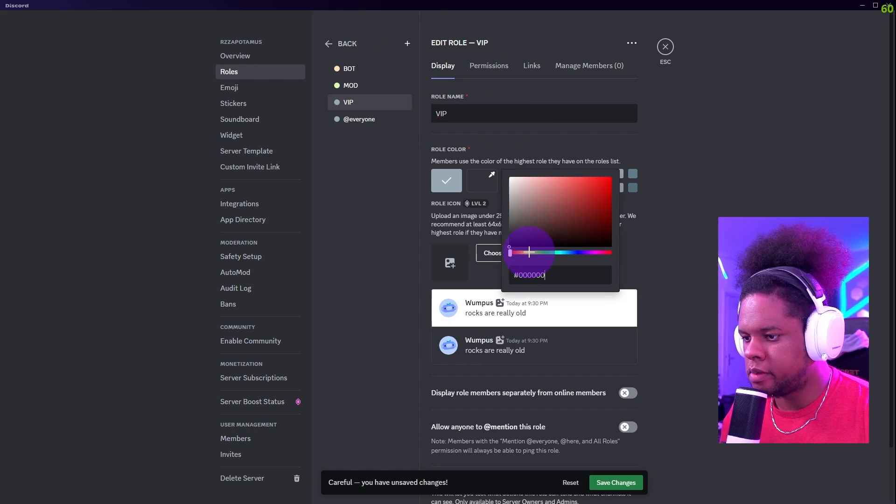
pyautogui.click(488, 65)
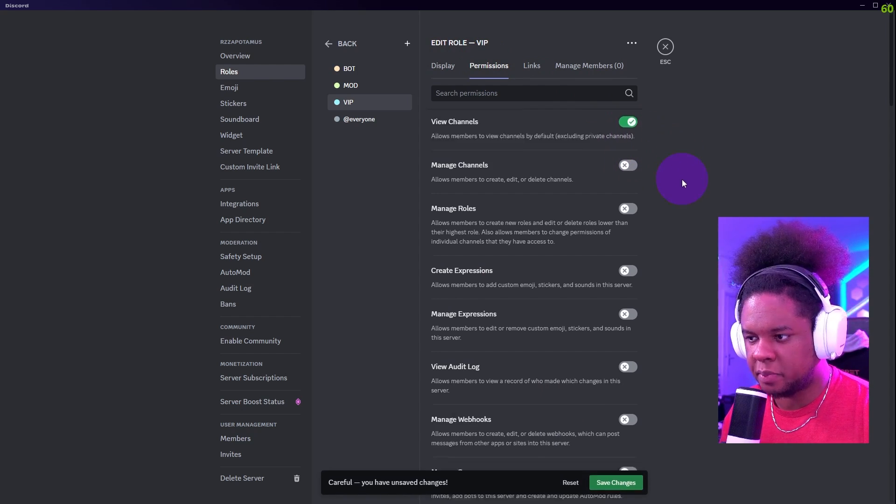
pyautogui.scroll(-3)
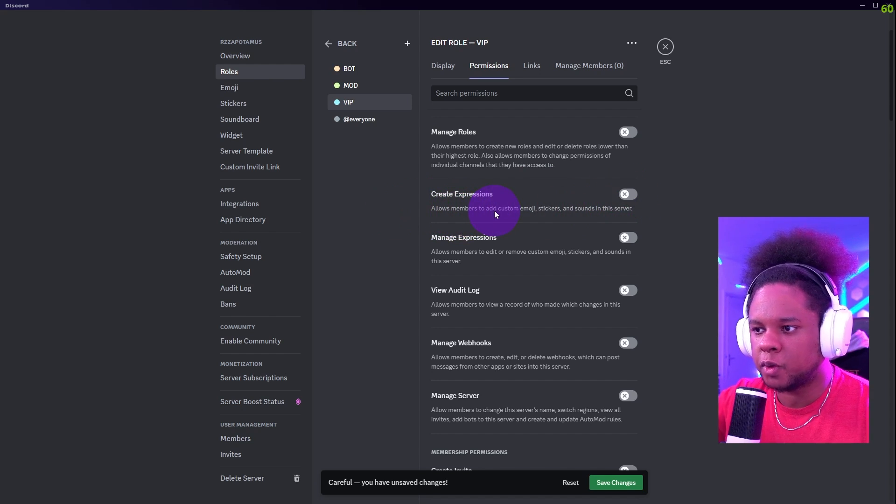
pyautogui.scroll(-3)
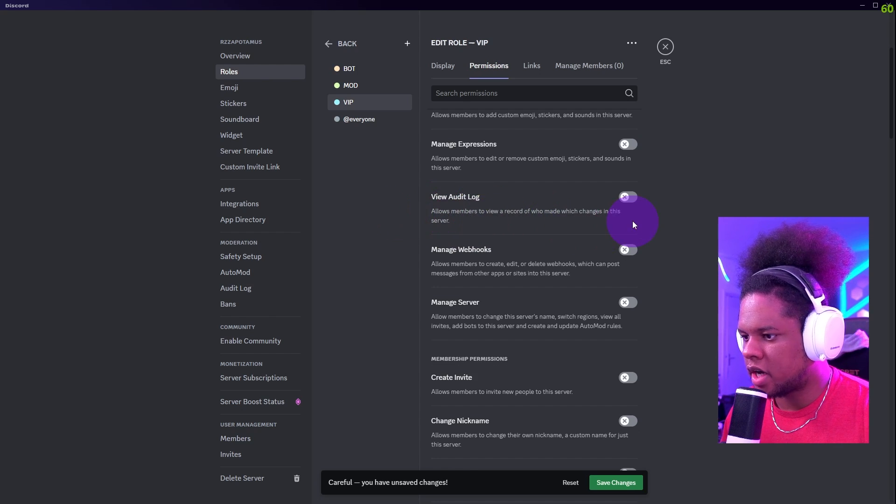
pyautogui.scroll(-3)
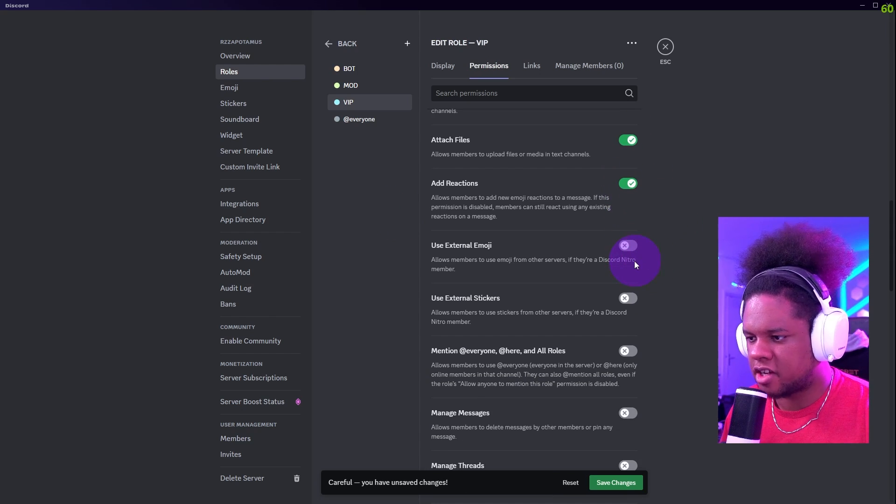
pyautogui.click(626, 245)
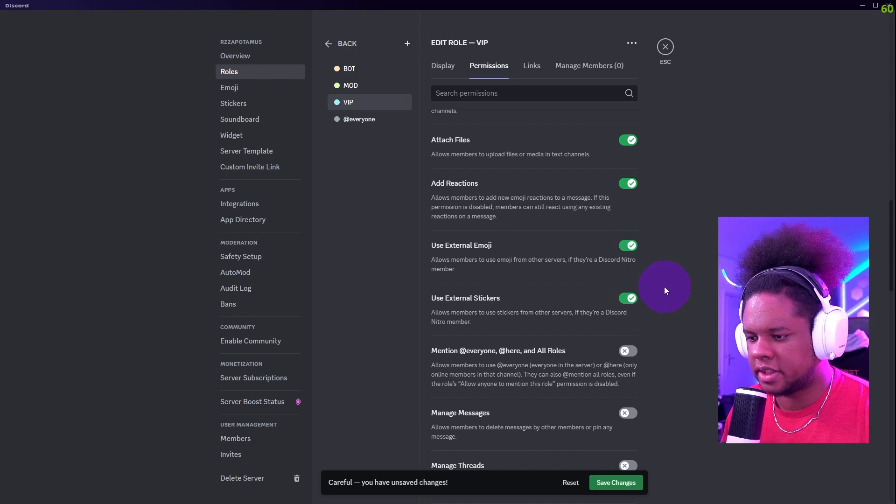
pyautogui.scroll(-3)
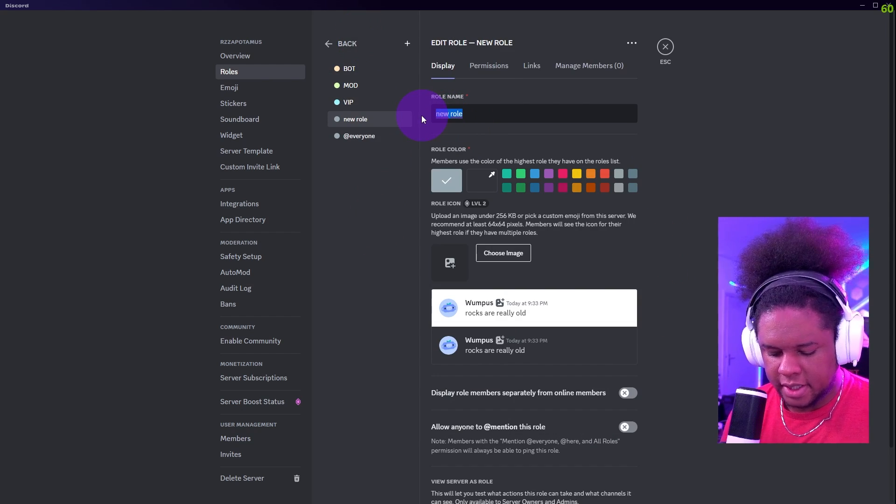
# Step: Name the new role PLEB, colour it purple, and allow attaching files
pyautogui.write('PLEB')
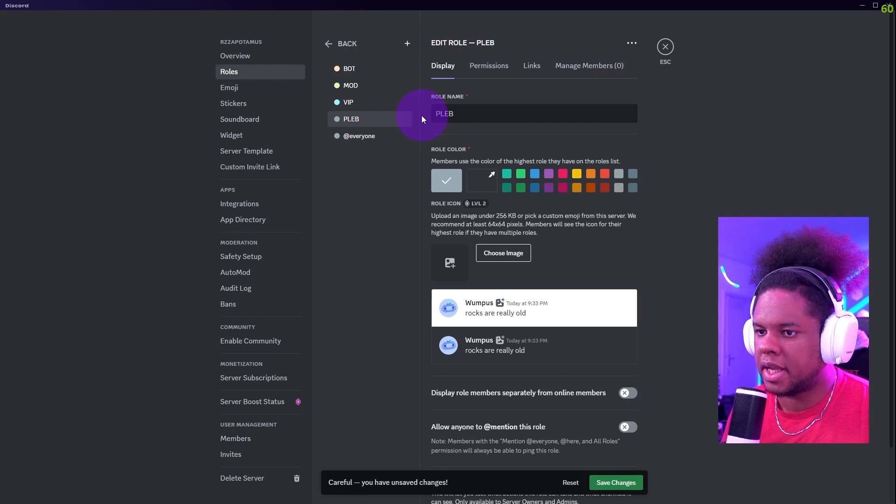
pyautogui.click(482, 180)
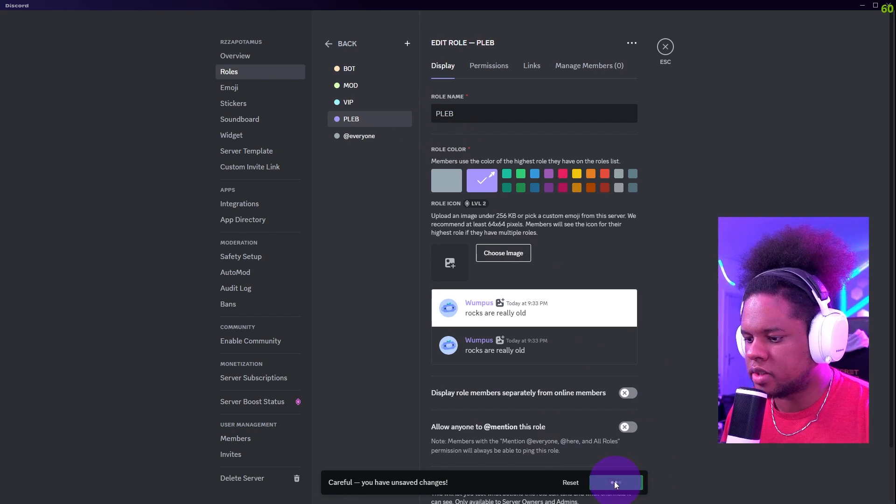
pyautogui.click(488, 66)
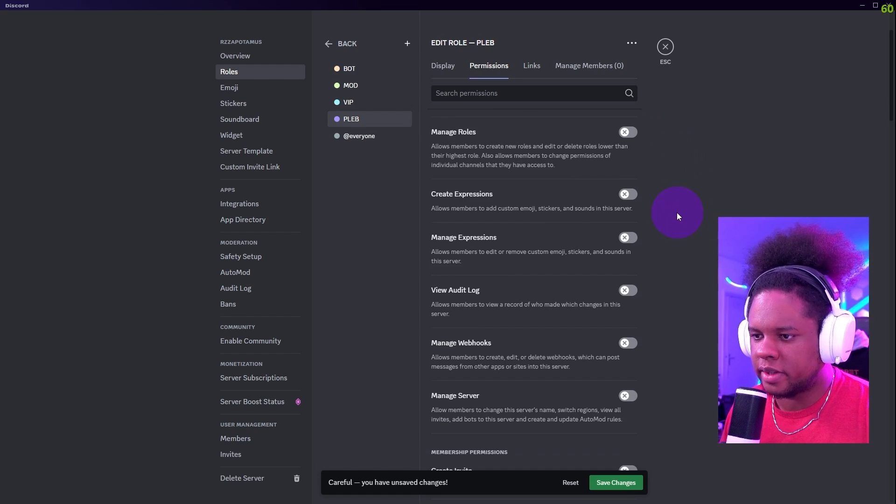
pyautogui.scroll(-3)
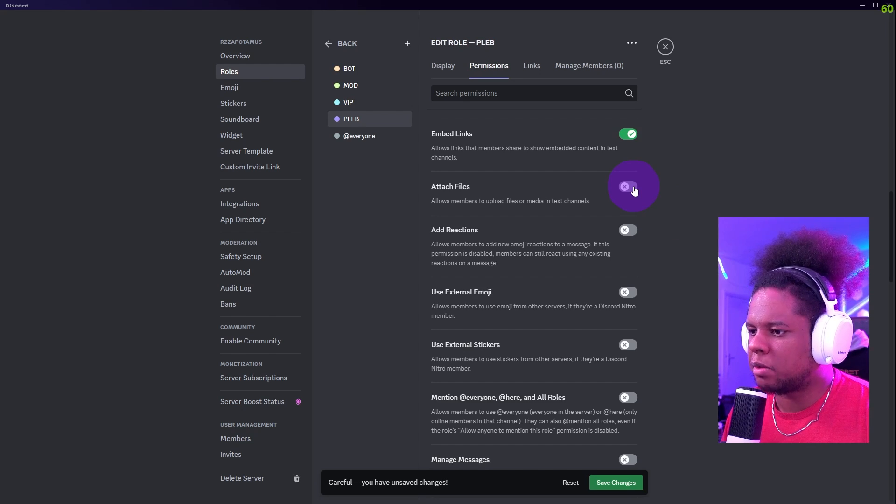
pyautogui.click(626, 186)
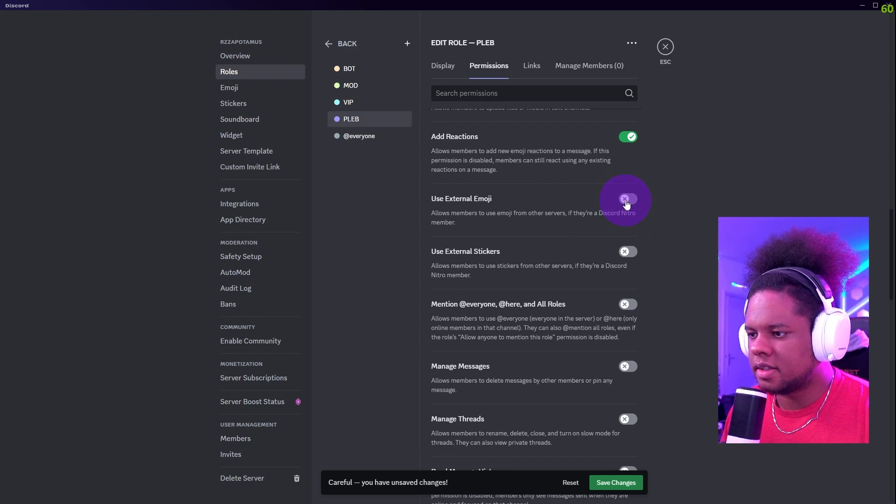
# Step: Go through PLEB's remaining messaging and voice permissions and save the role
pyautogui.scroll(-3)
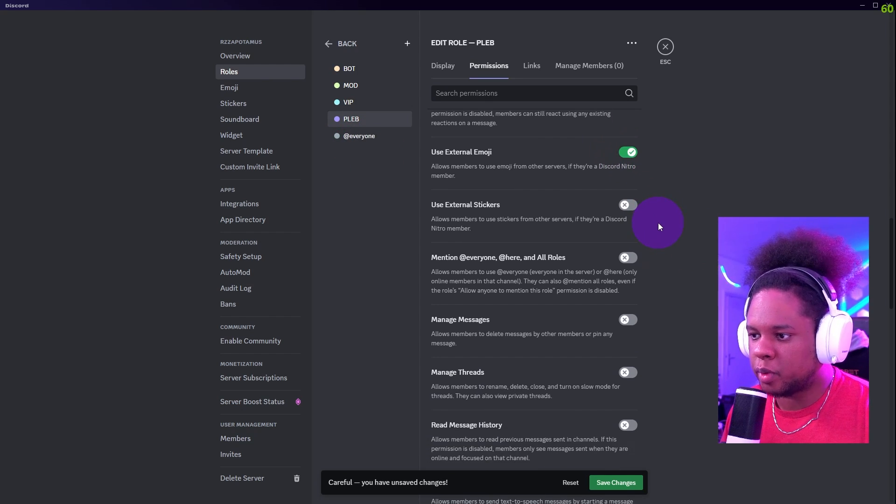
pyautogui.scroll(-3)
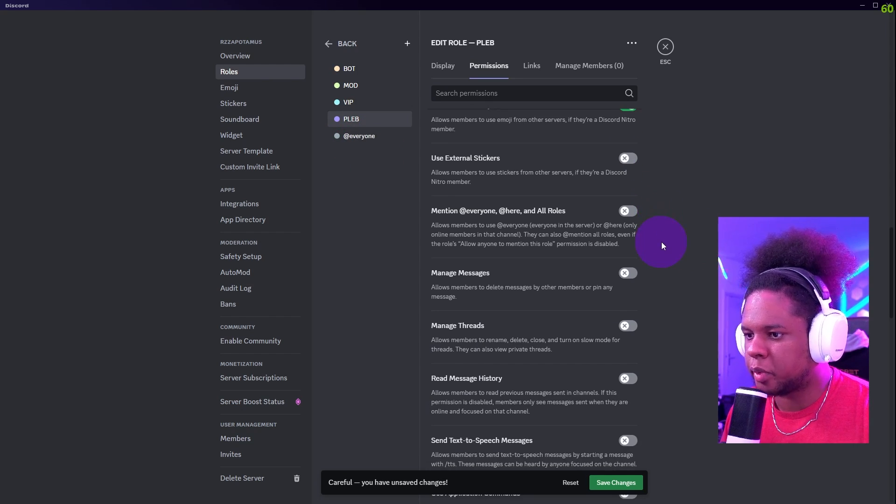
pyautogui.scroll(-3)
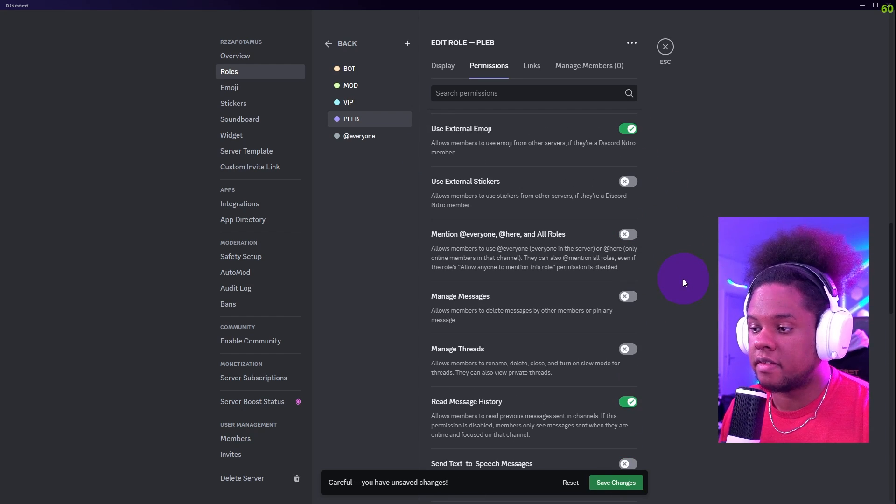
pyautogui.scroll(-3)
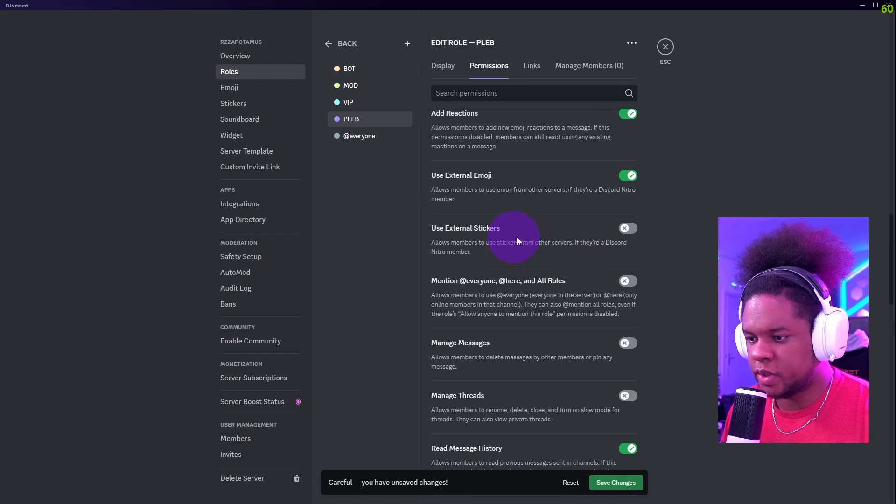
pyautogui.scroll(-3)
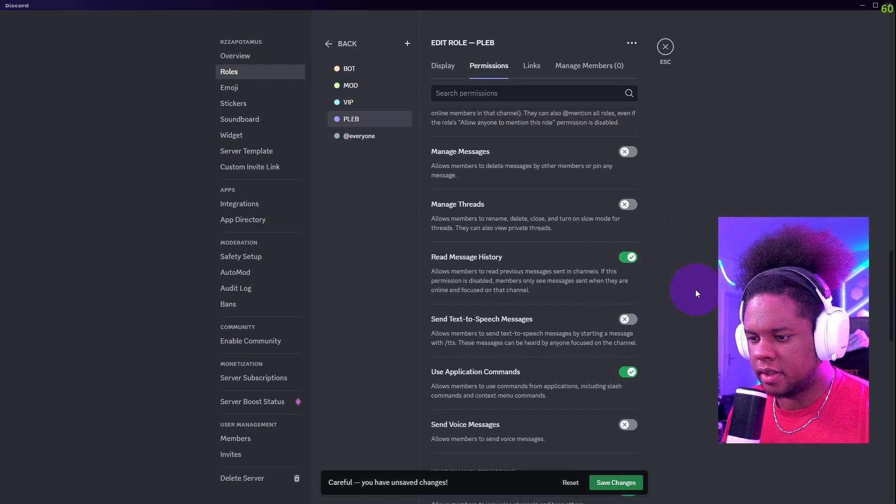
pyautogui.scroll(-3)
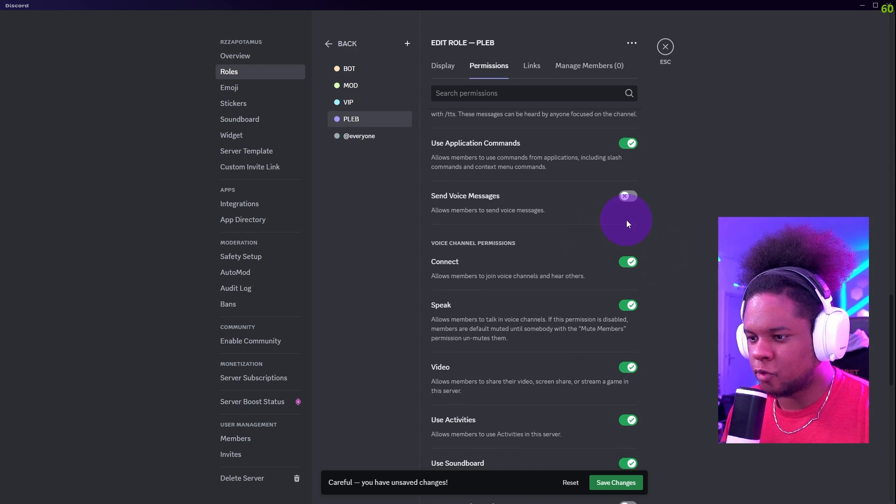
pyautogui.scroll(-3)
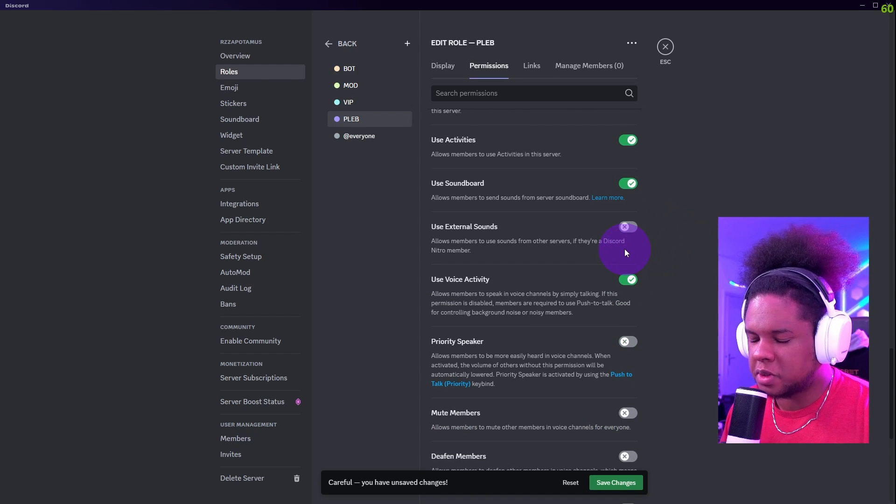
pyautogui.scroll(-3)
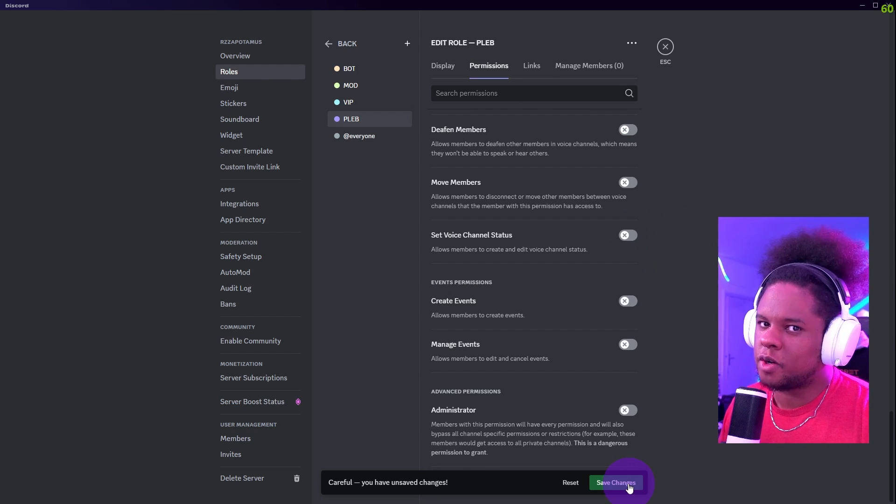
pyautogui.click(616, 482)
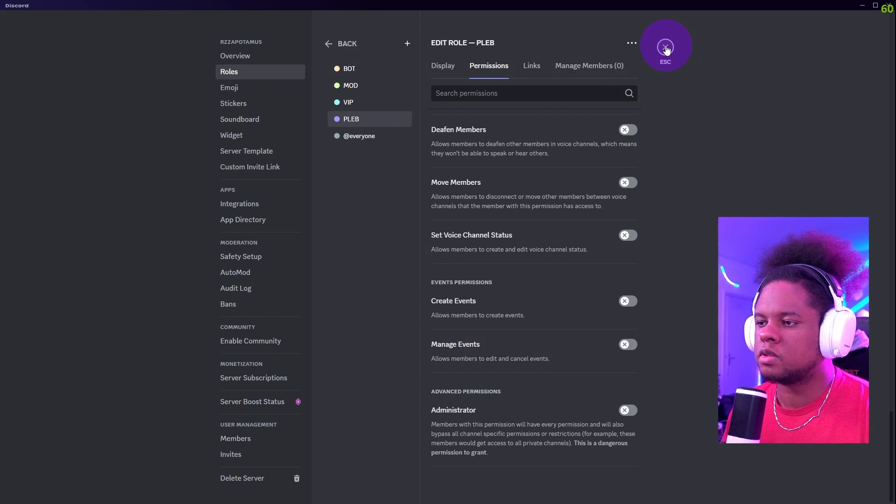
# Step: Add an uncategorised voice channel named 'AGaeg' and enter test text 'aegegaegaegg' in general
pyautogui.click(665, 47)
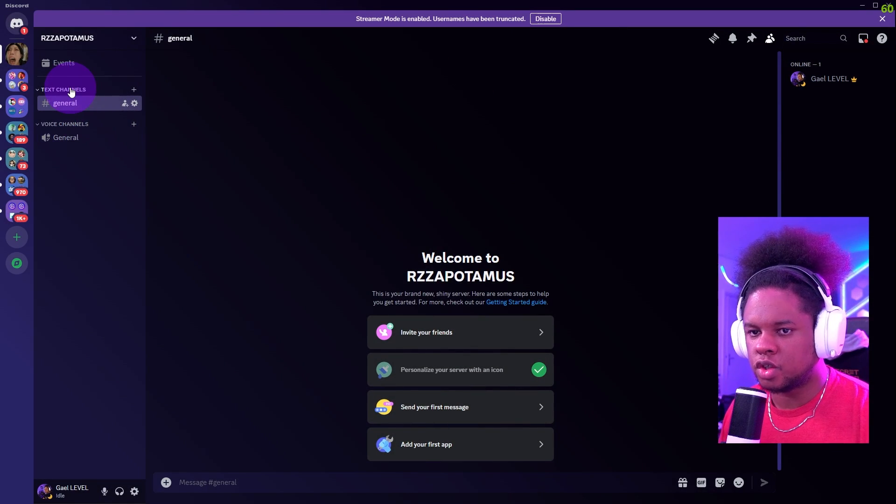
pyautogui.moveTo(68, 129)
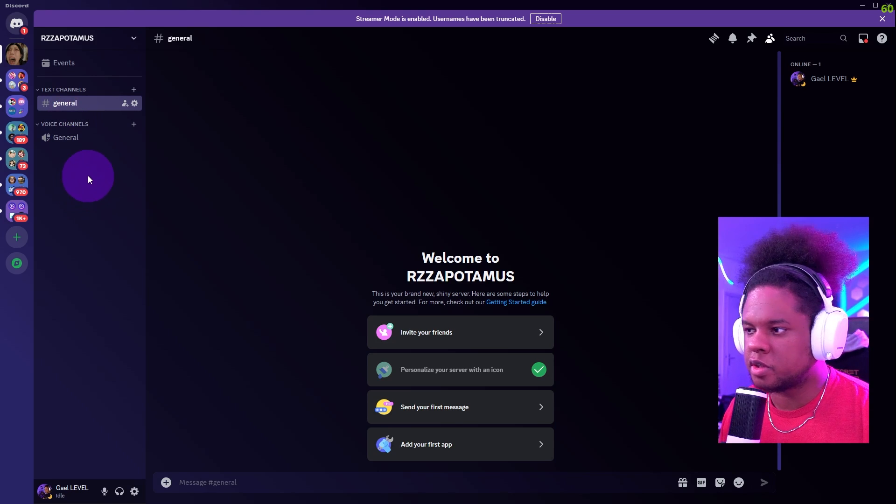
pyautogui.rightClick(89, 177)
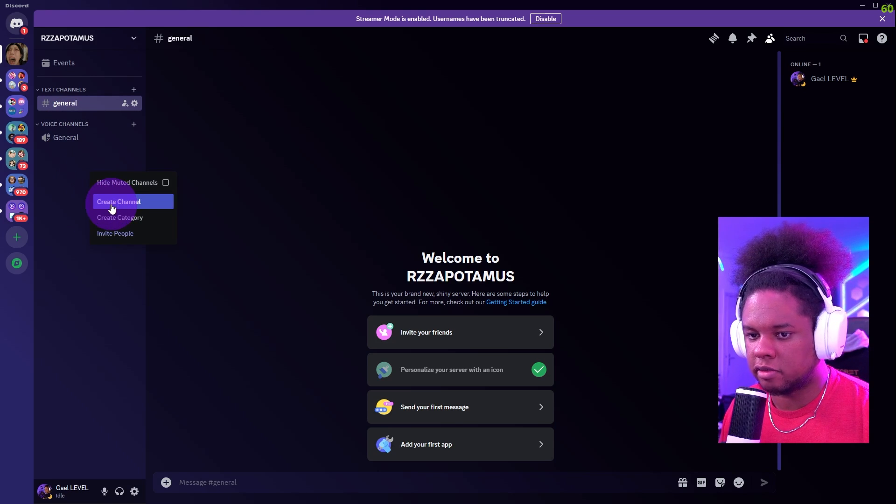
pyautogui.click(118, 201)
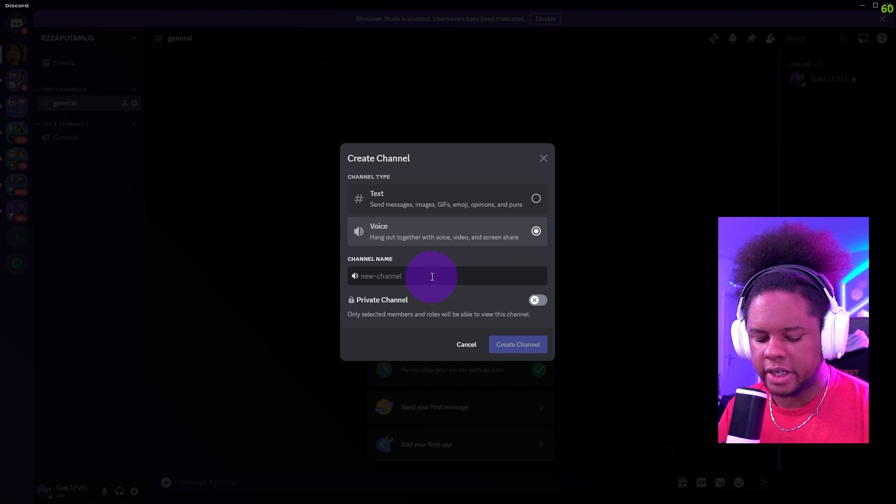
pyautogui.write('AGaeg')
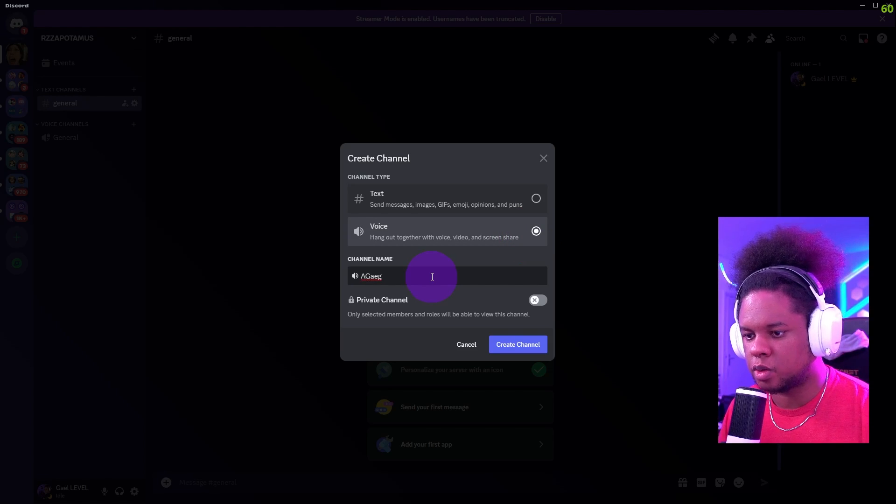
pyautogui.click(516, 344)
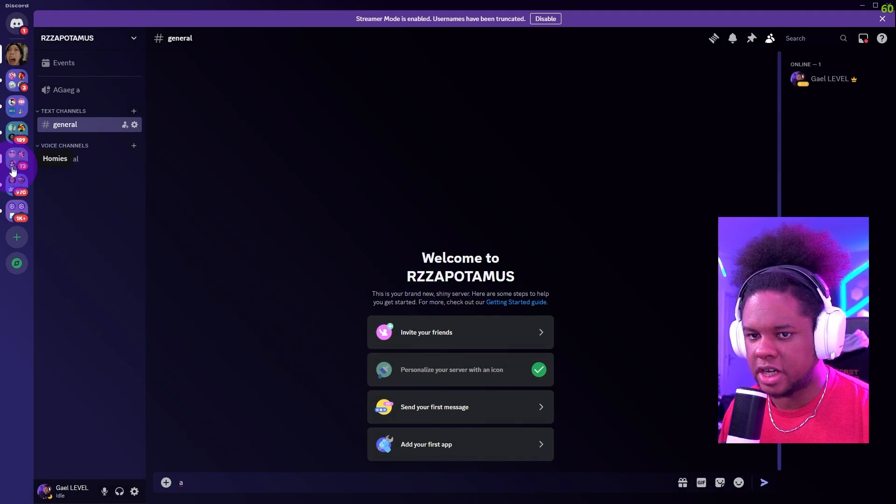
pyautogui.click(134, 125)
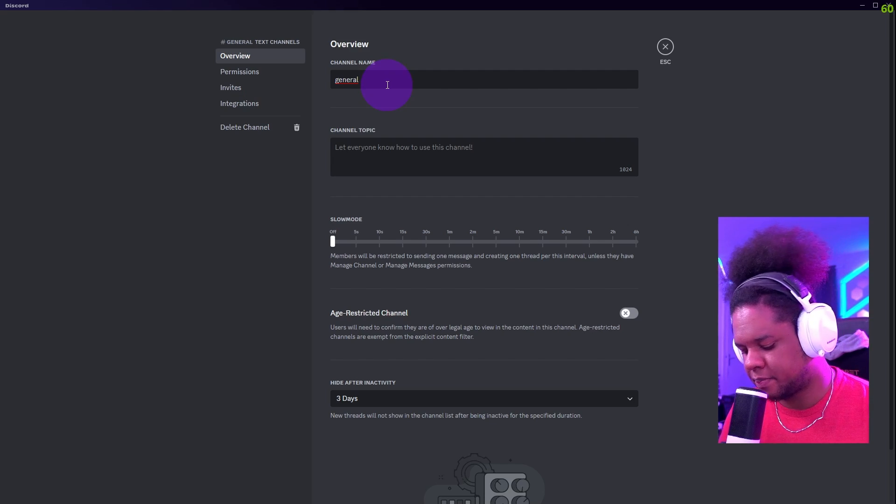
pyautogui.write('aegegaegaegg')
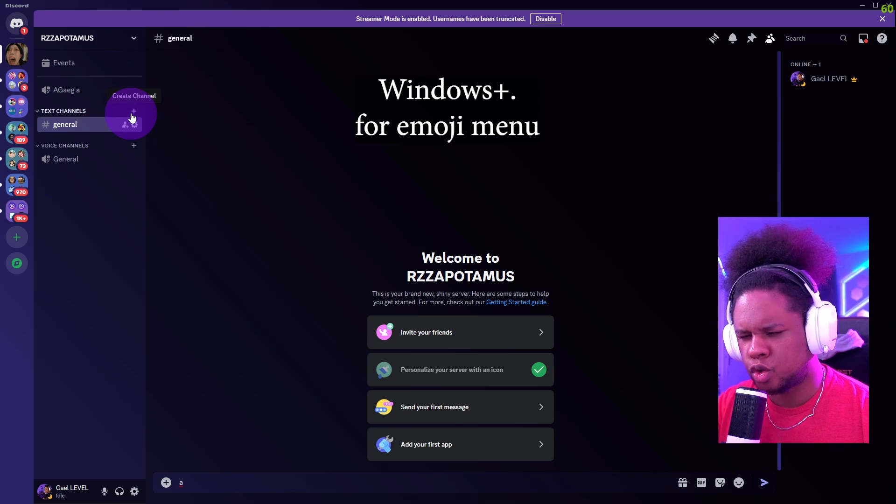
# Step: Open Edit Category for the default Text Channels category
pyautogui.rightClick(64, 111)
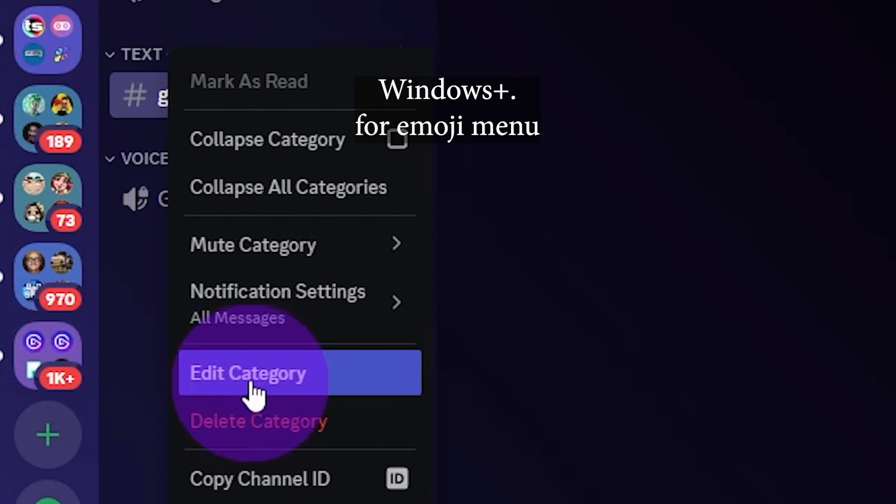
pyautogui.click(246, 374)
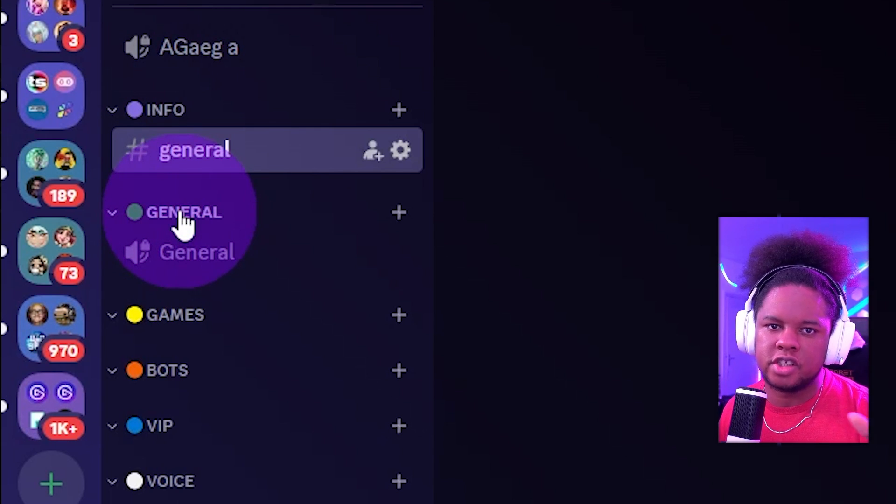
pyautogui.moveTo(189, 317)
pyautogui.write('a')
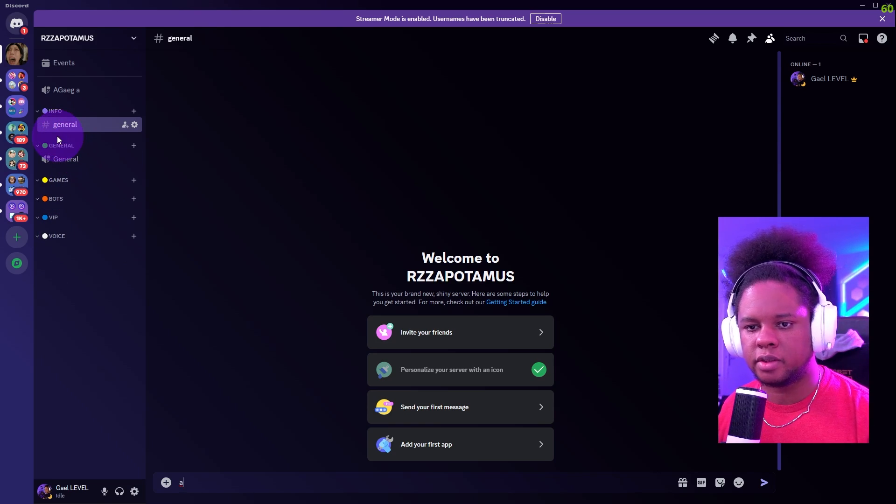
# Step: Create a duplicate of the rules channel from the channel list's Create Channel dialog
pyautogui.rightClick(52, 111)
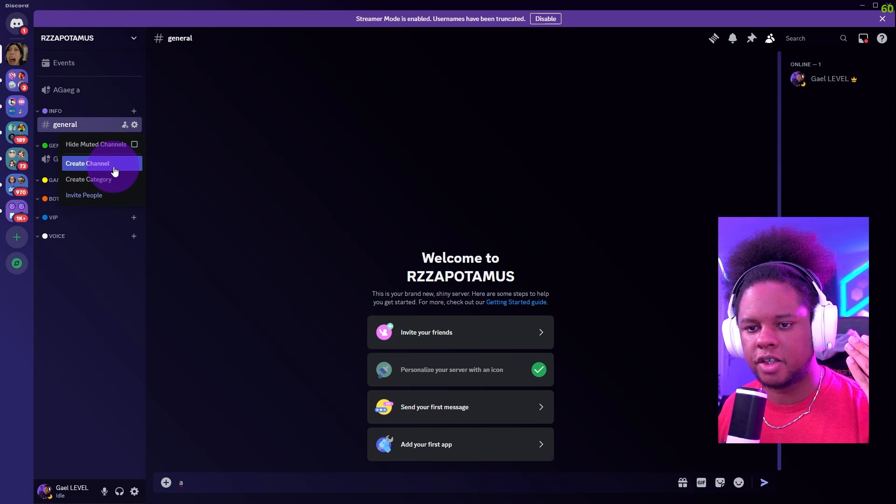
pyautogui.click(86, 163)
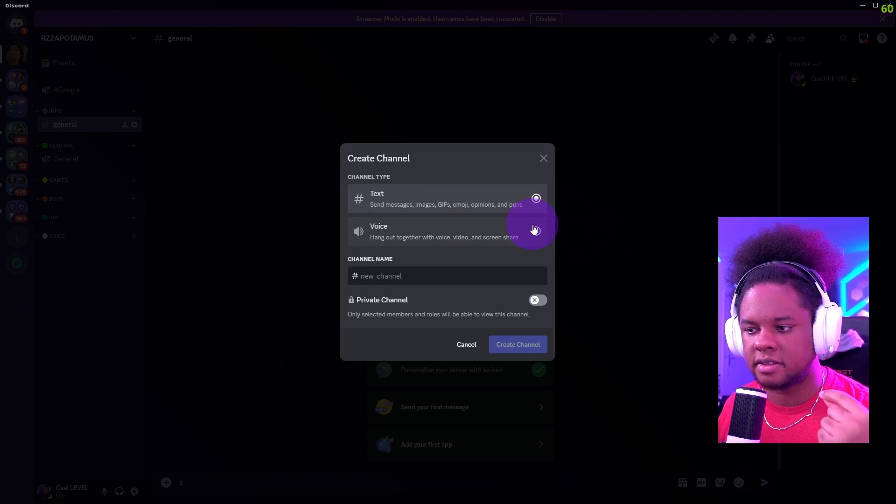
pyautogui.click(516, 343)
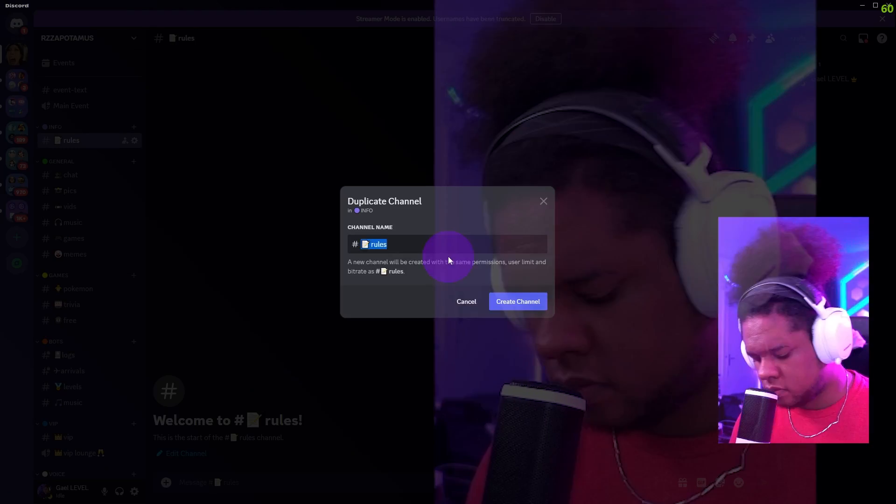
pyautogui.click(516, 300)
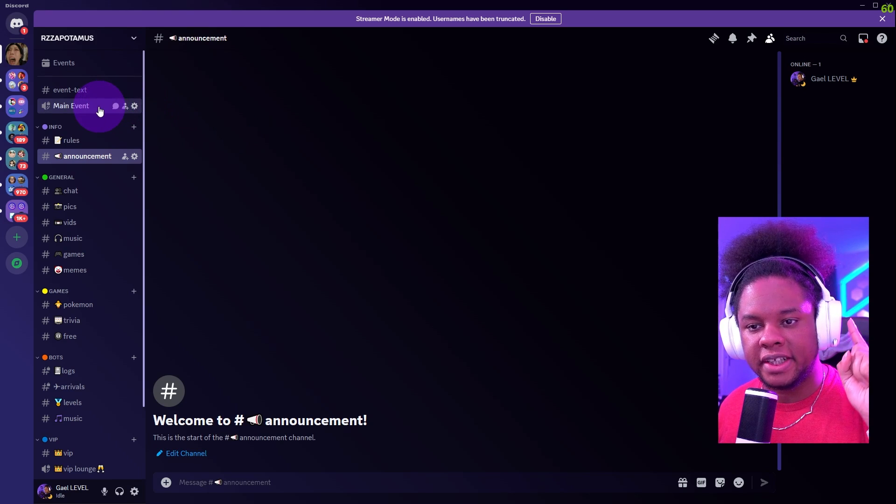
pyautogui.moveTo(169, 114)
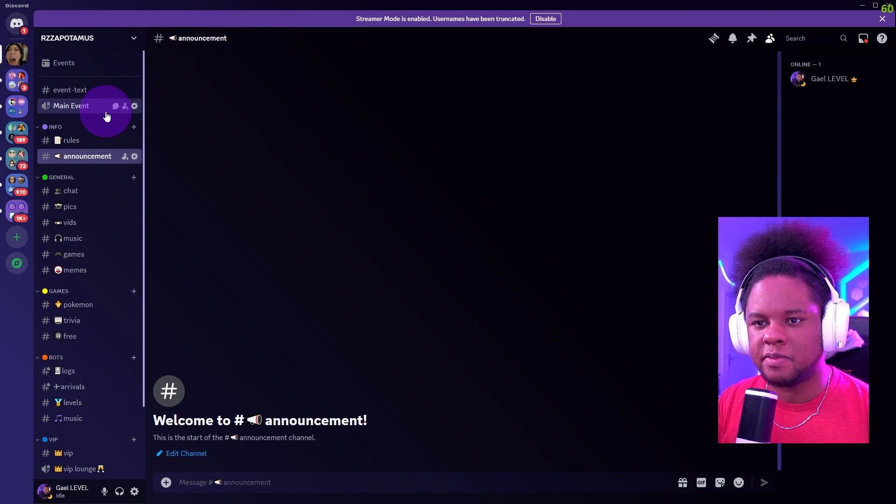
pyautogui.moveTo(91, 103)
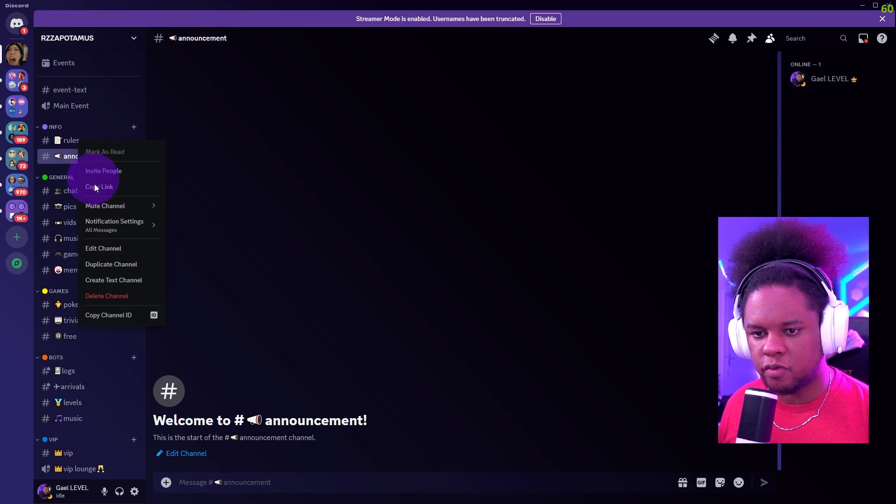
pyautogui.click(104, 248)
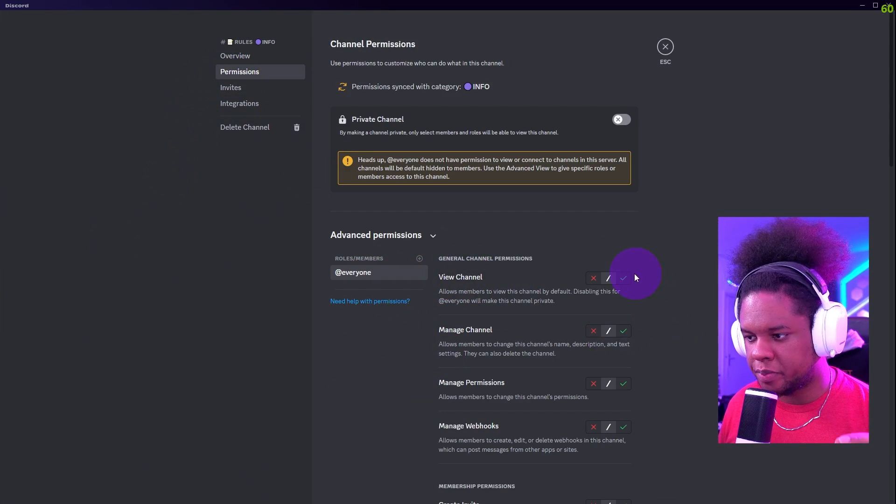
pyautogui.click(623, 278)
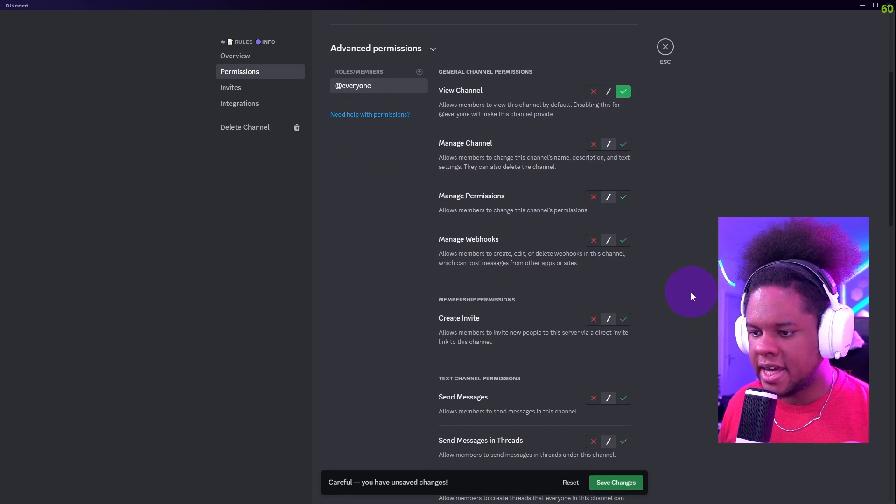
pyautogui.scroll(-3)
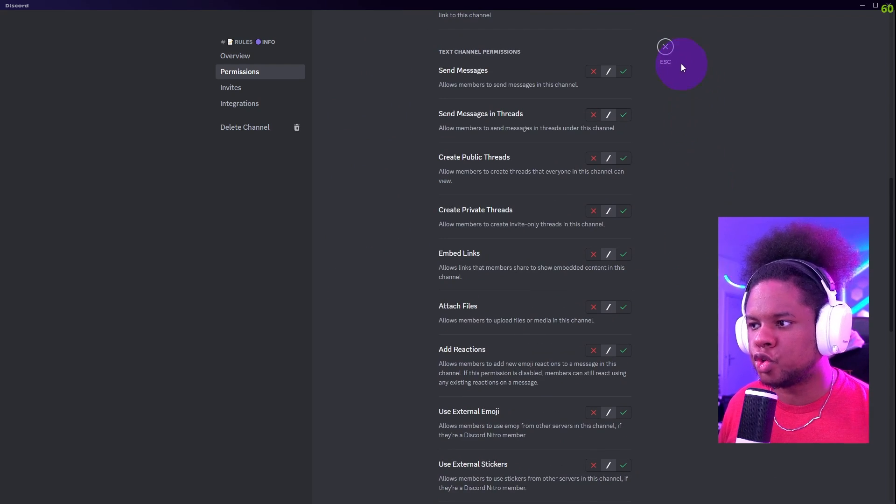
pyautogui.click(664, 47)
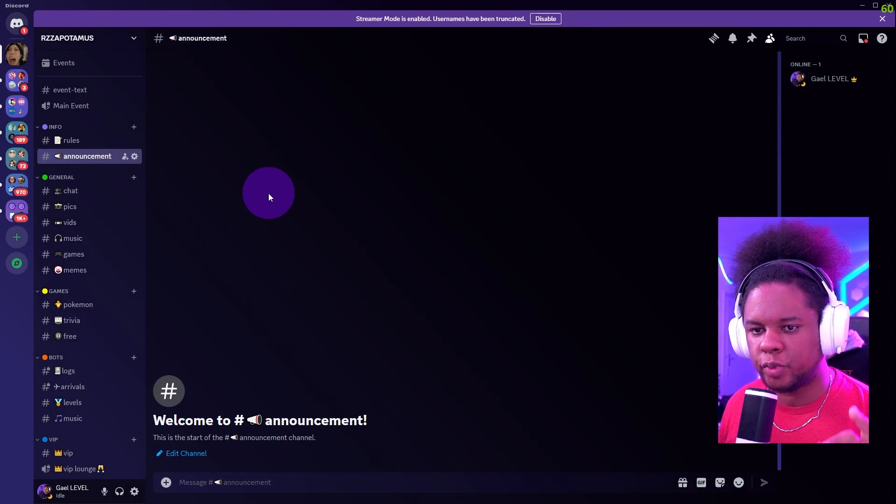
# Step: View #rules, the private #logs and #arrivals channels, then open #chat
pyautogui.click(71, 140)
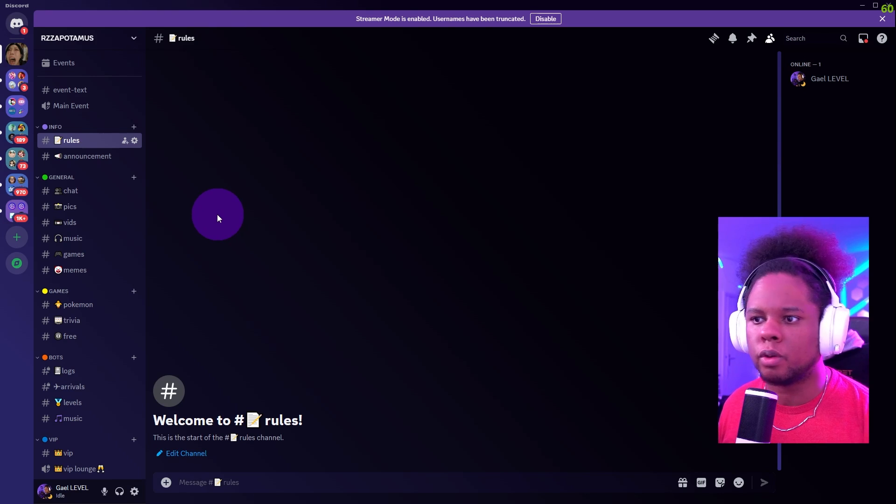
pyautogui.moveTo(72, 237)
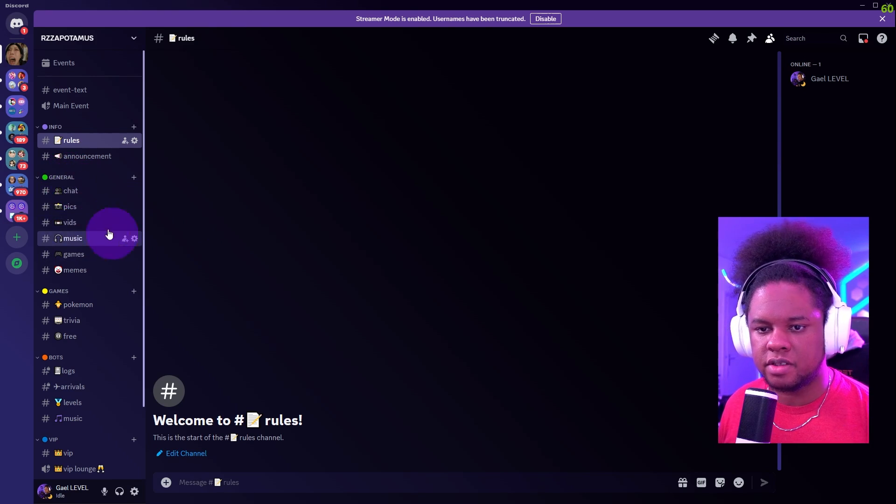
pyautogui.moveTo(71, 190)
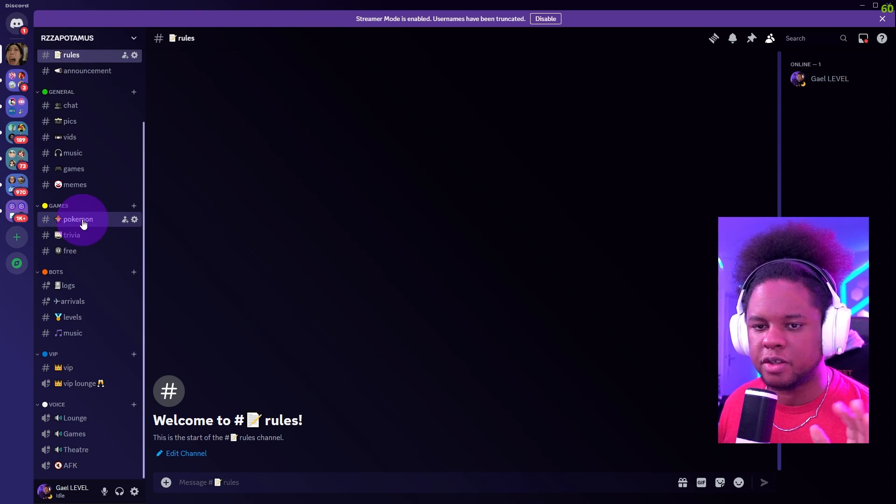
pyautogui.moveTo(71, 235)
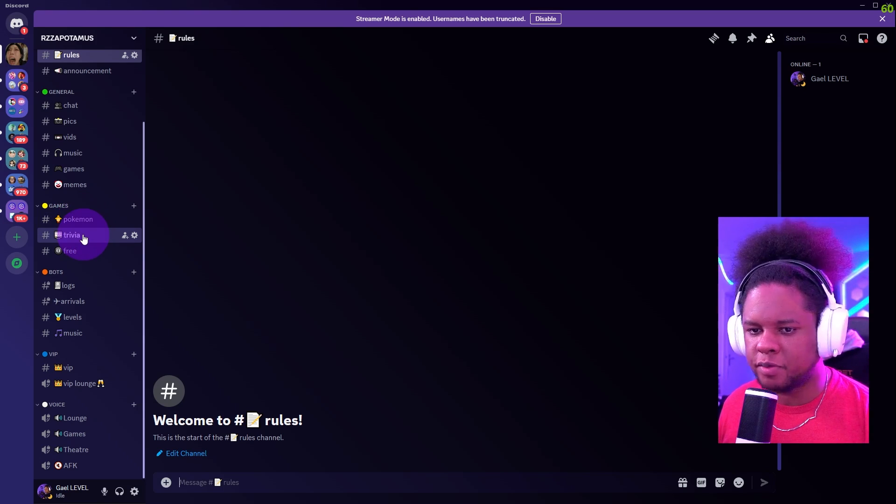
pyautogui.moveTo(74, 219)
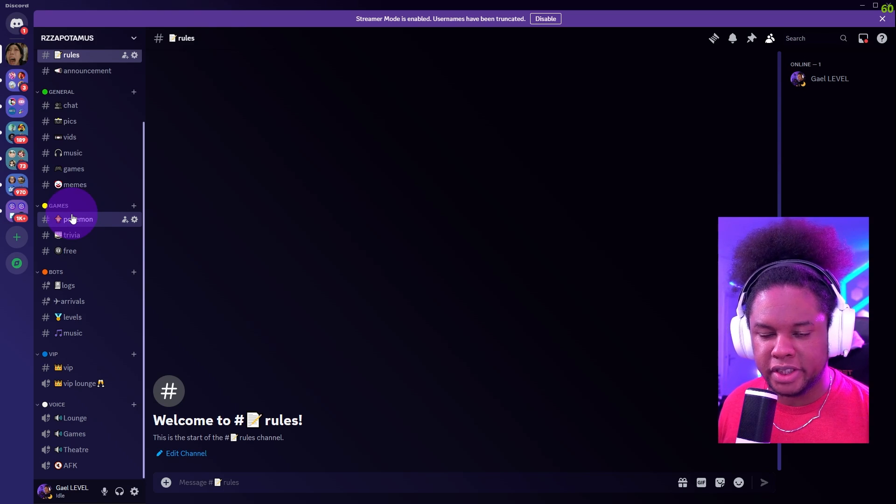
pyautogui.moveTo(71, 234)
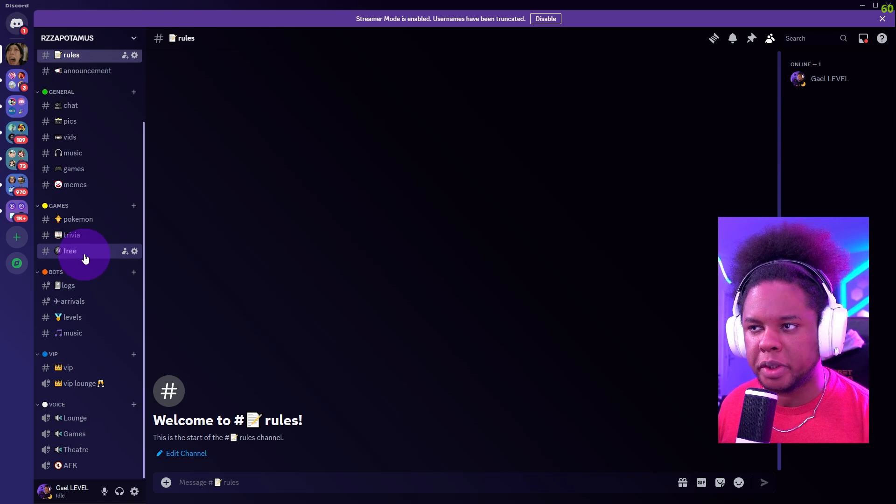
pyautogui.moveTo(71, 301)
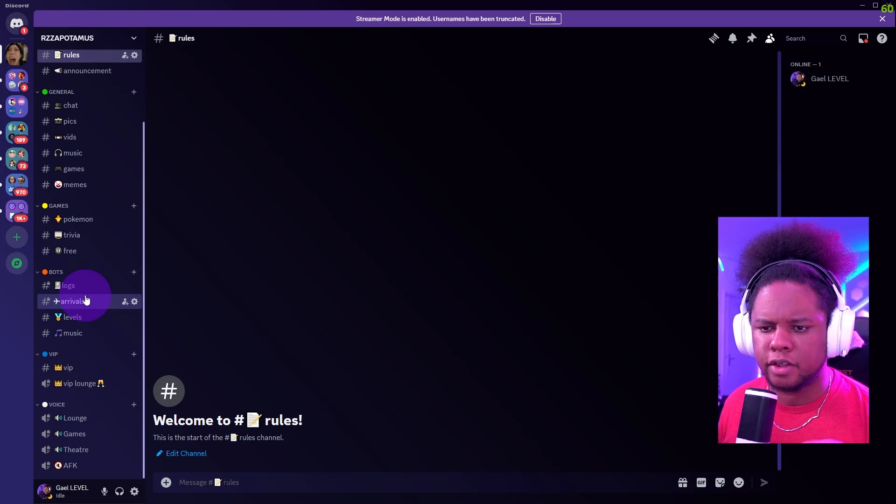
pyautogui.click(67, 285)
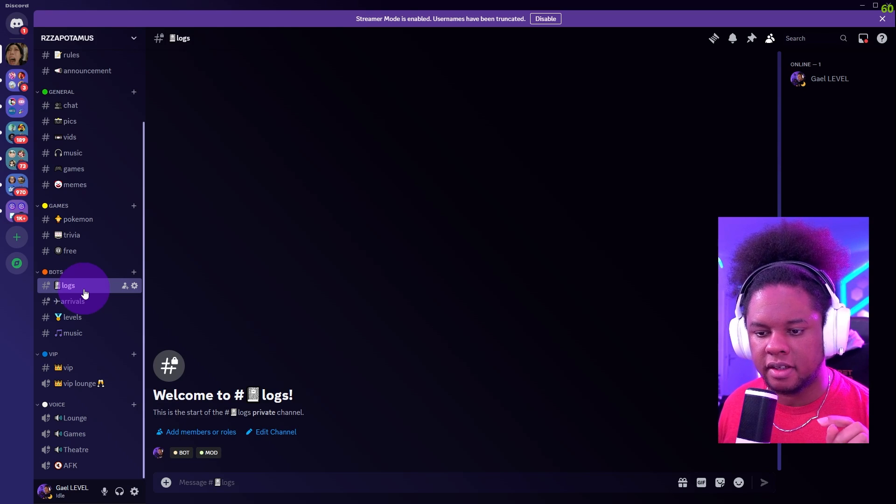
pyautogui.click(72, 301)
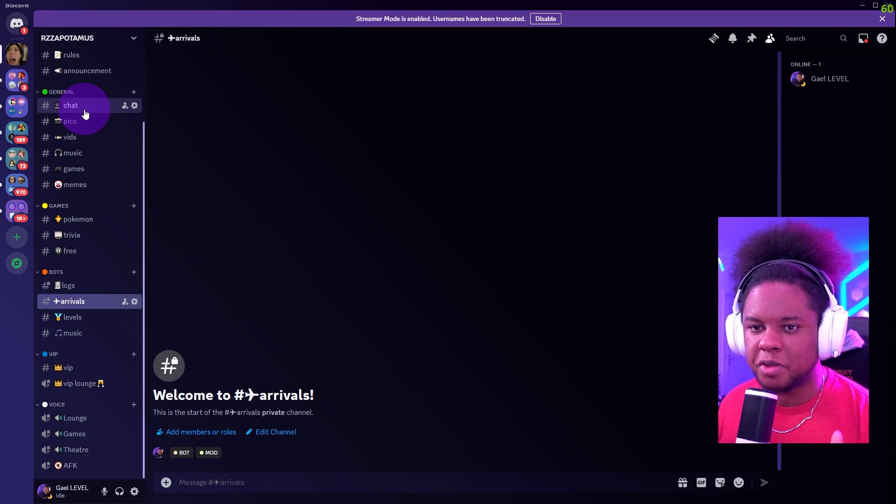
pyautogui.click(70, 105)
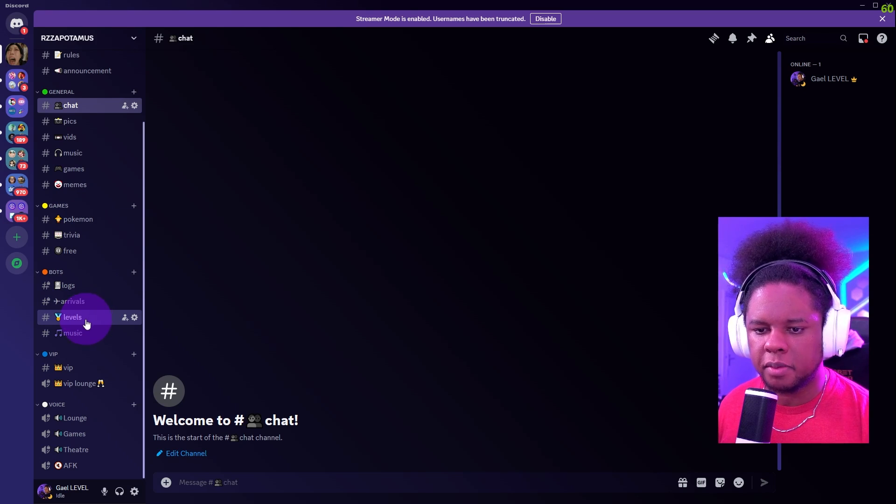
pyautogui.moveTo(65, 367)
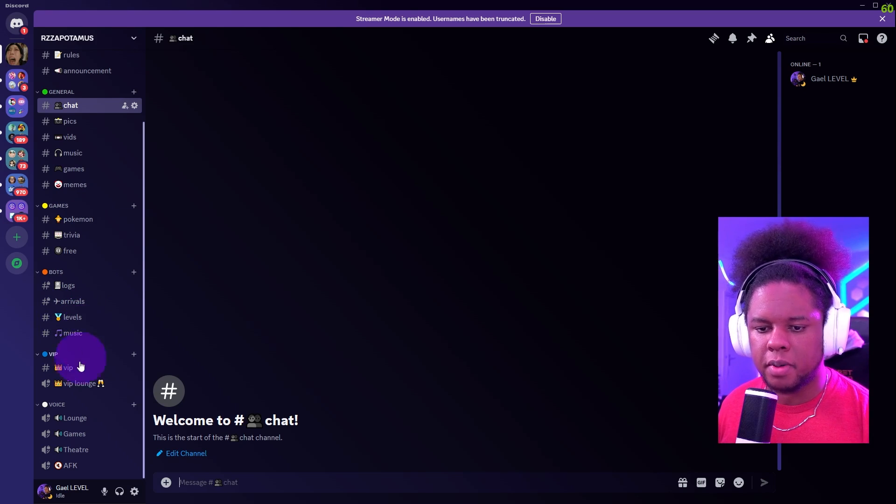
pyautogui.moveTo(43, 366)
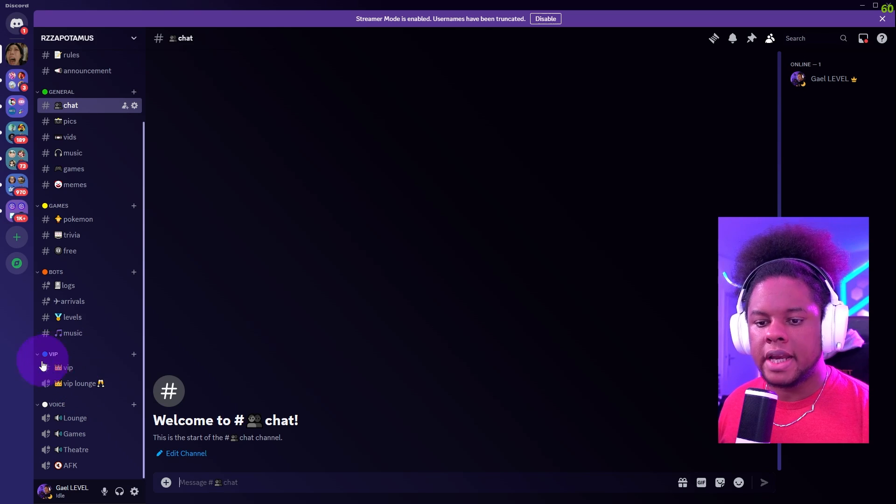
pyautogui.moveTo(68, 367)
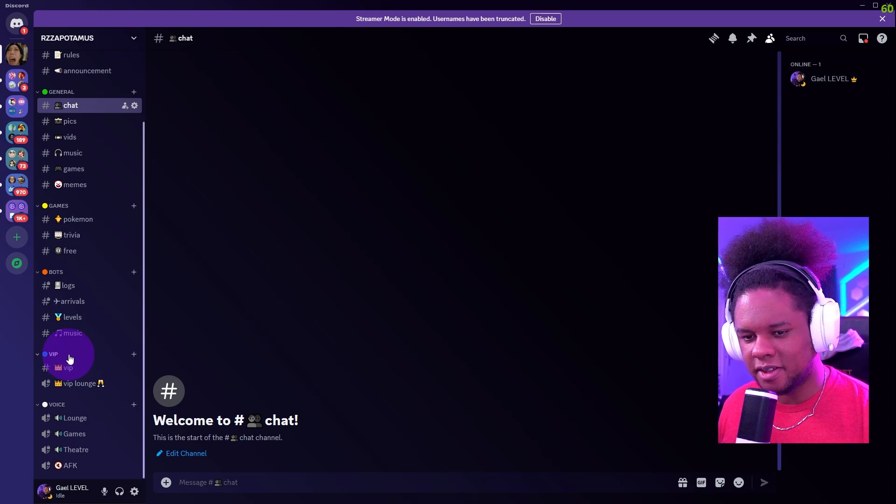
# Step: Add PLEB to the VIP category, denying Send Messages, Reactions, External Stickers, History and Connect
pyautogui.rightClick(52, 353)
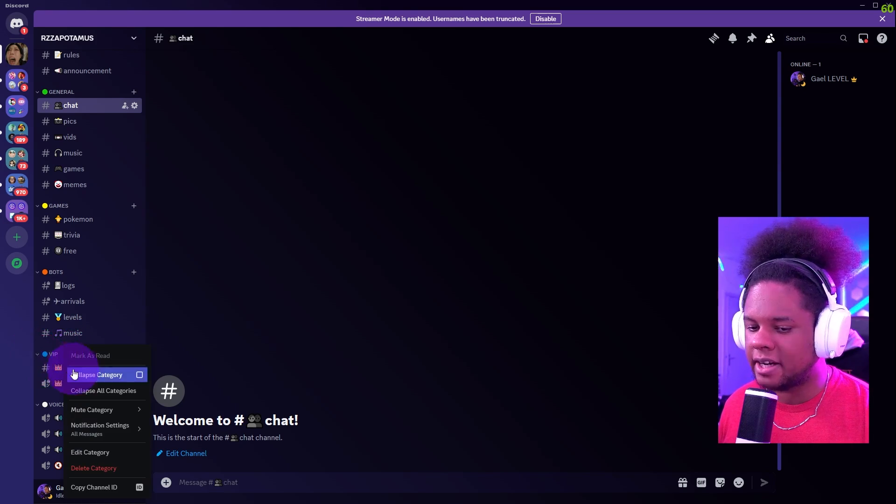
pyautogui.click(90, 452)
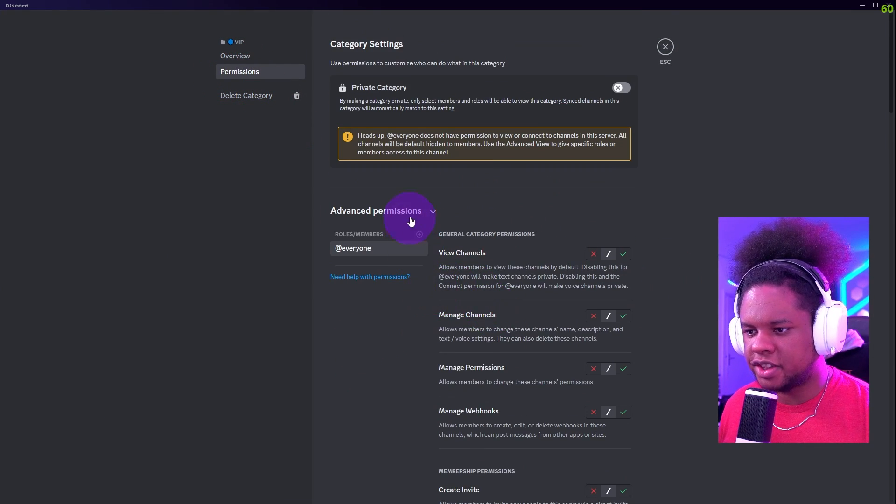
pyautogui.click(419, 234)
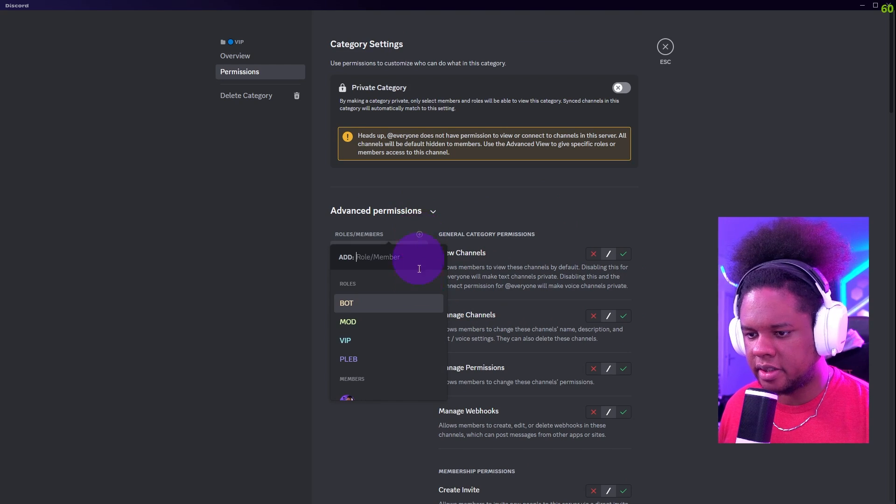
pyautogui.moveTo(402, 340)
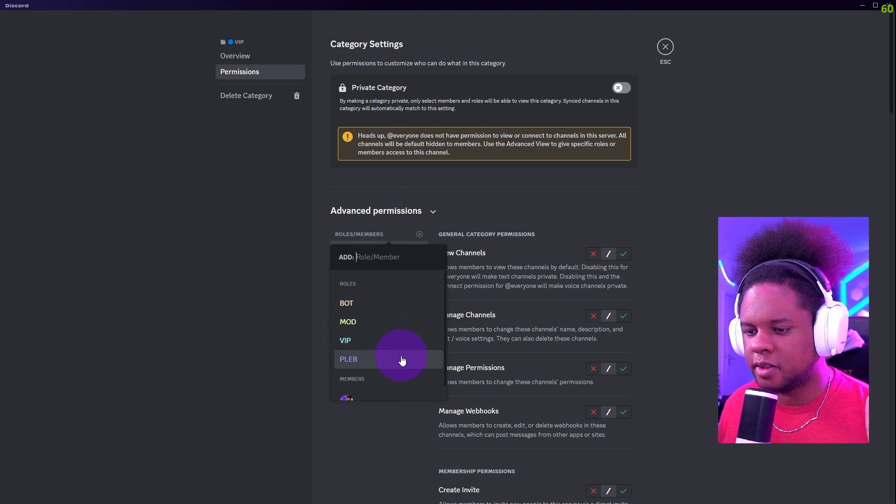
pyautogui.click(349, 359)
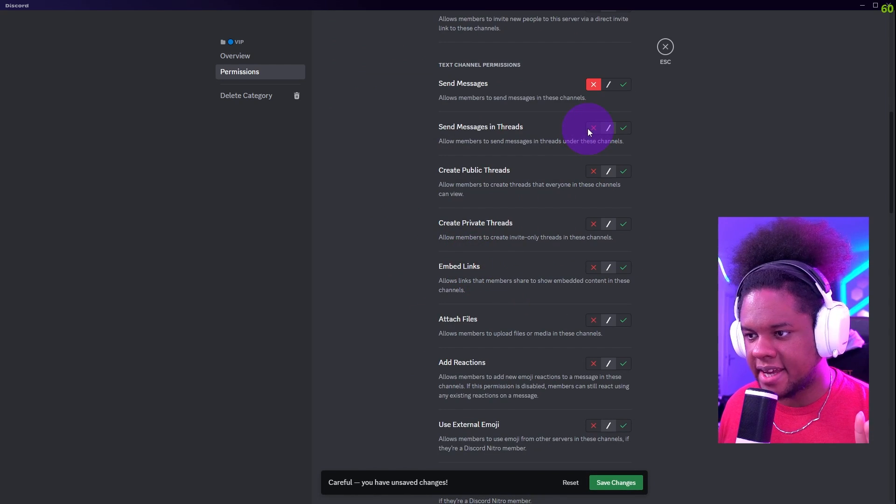
pyautogui.scroll(-3)
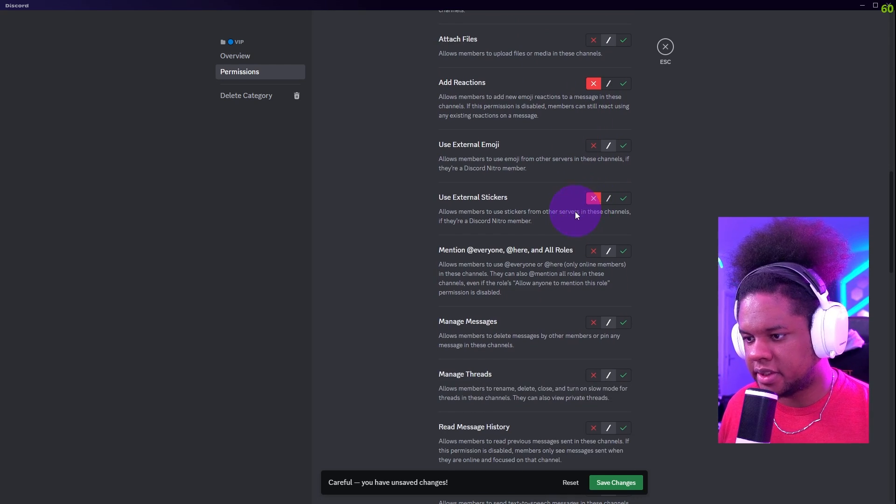
pyautogui.scroll(-3)
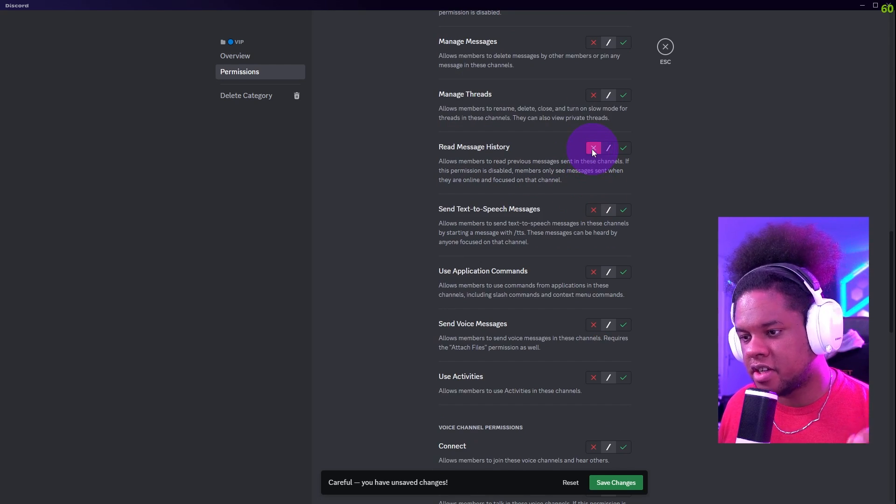
pyautogui.scroll(-3)
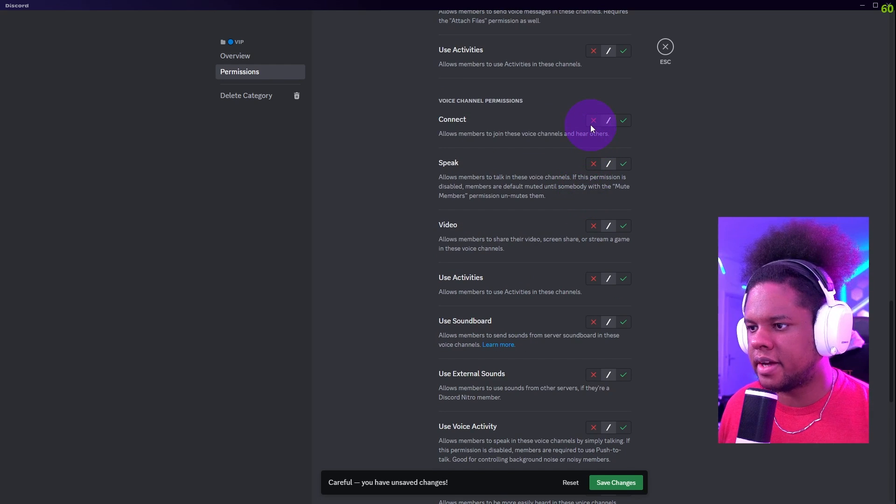
pyautogui.click(593, 120)
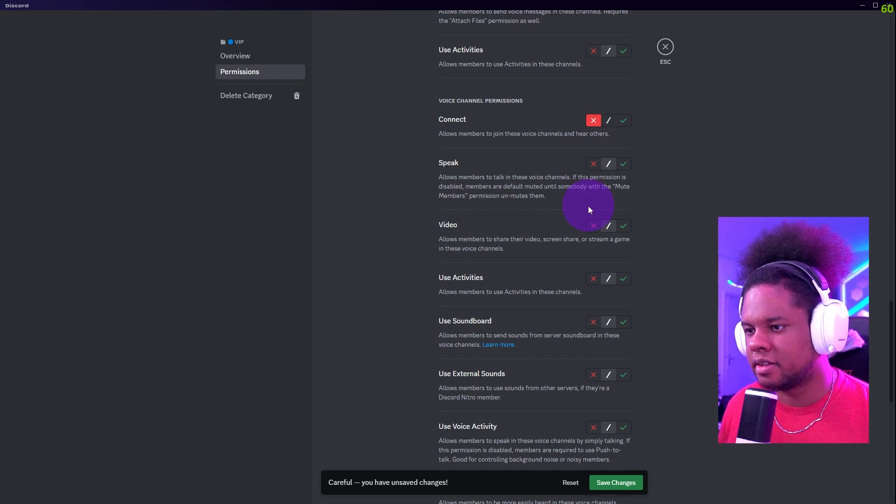
pyautogui.scroll(-3)
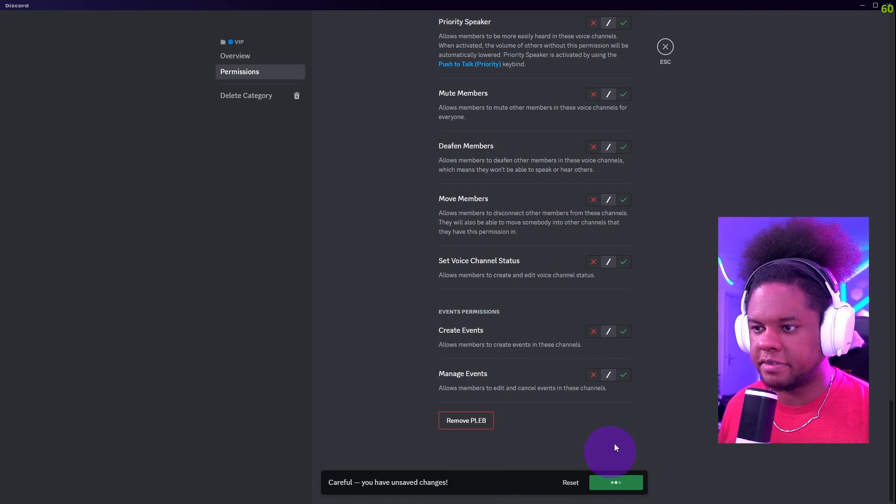
pyautogui.click(665, 46)
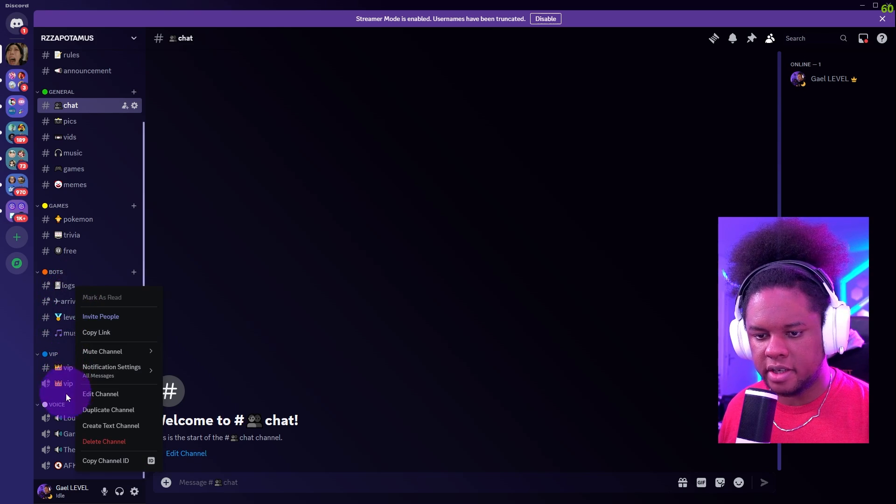
# Step: Keep the logs channel private, grant access to the BOT and MOD roles, and close settings
pyautogui.click(100, 394)
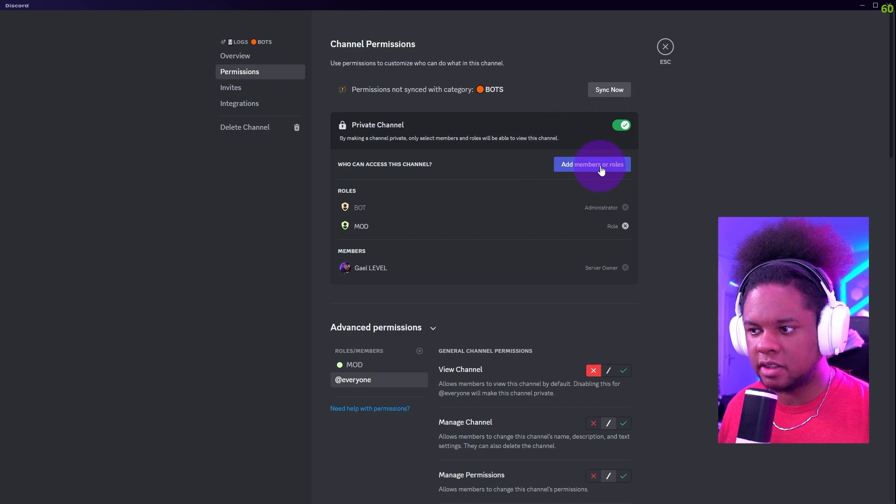
pyautogui.click(591, 164)
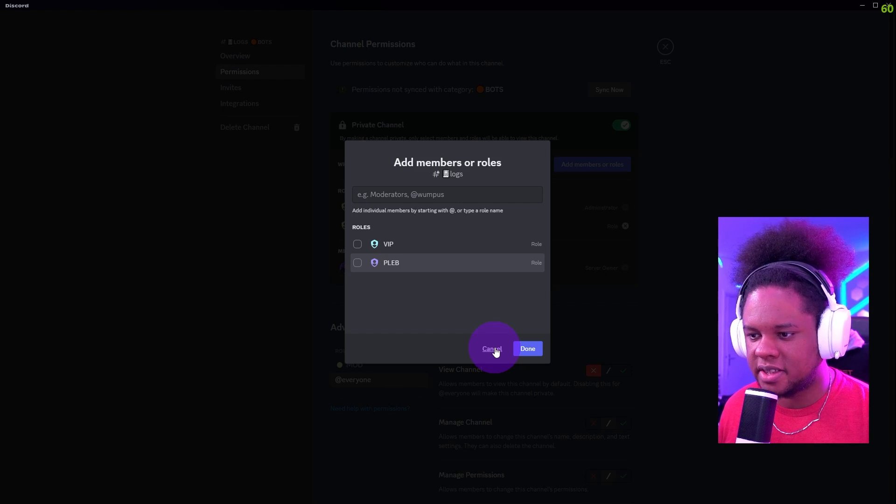
pyautogui.click(491, 349)
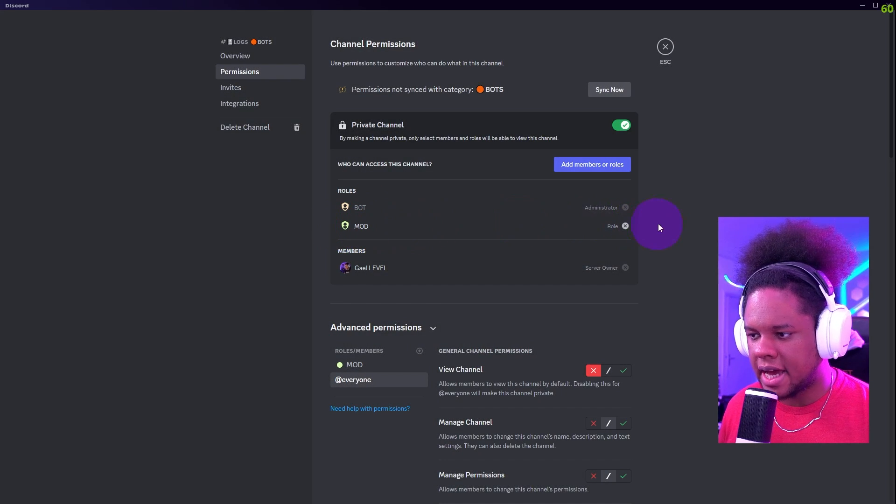
pyautogui.click(664, 46)
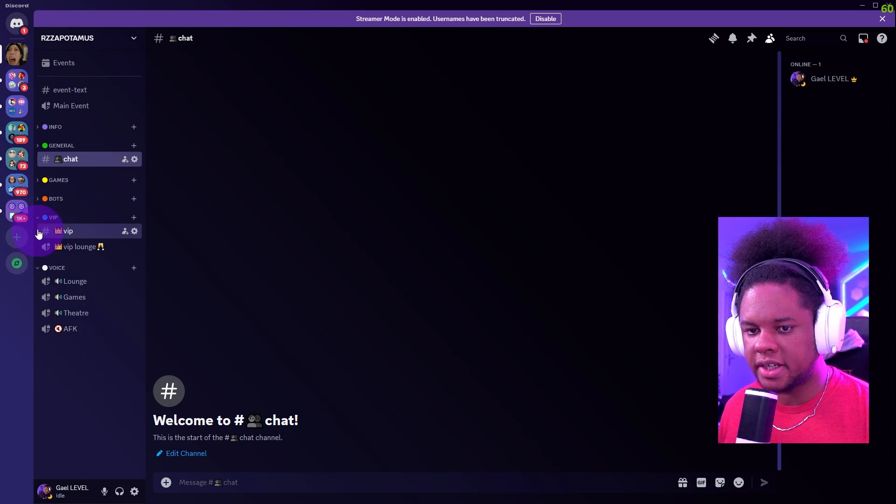
# Step: Collapse the VIP and VOICE categories and switch to #event-text
pyautogui.click(51, 217)
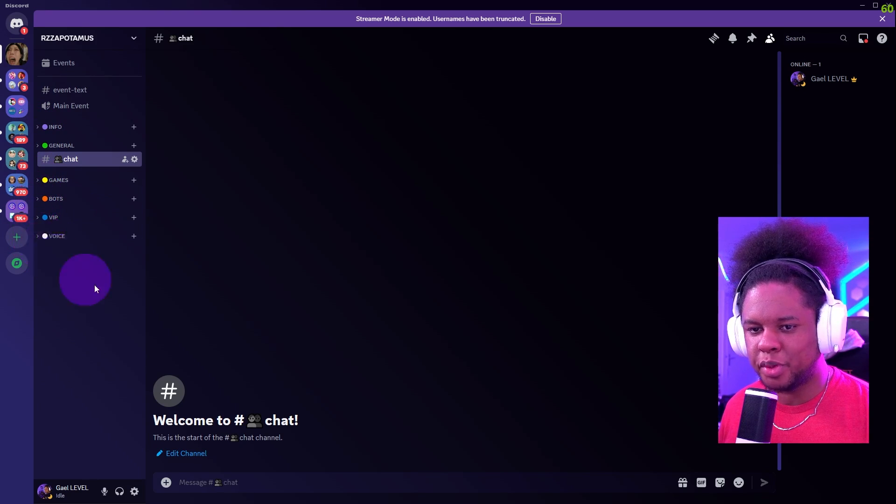
pyautogui.click(69, 90)
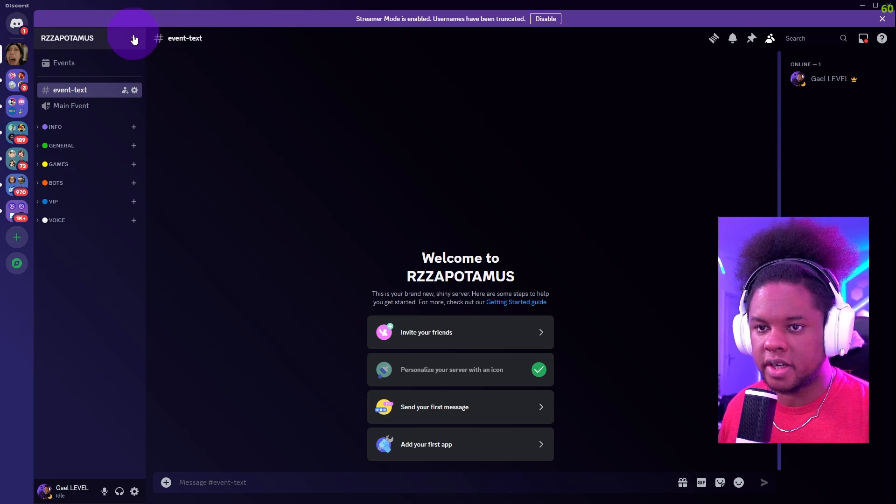
pyautogui.click(134, 38)
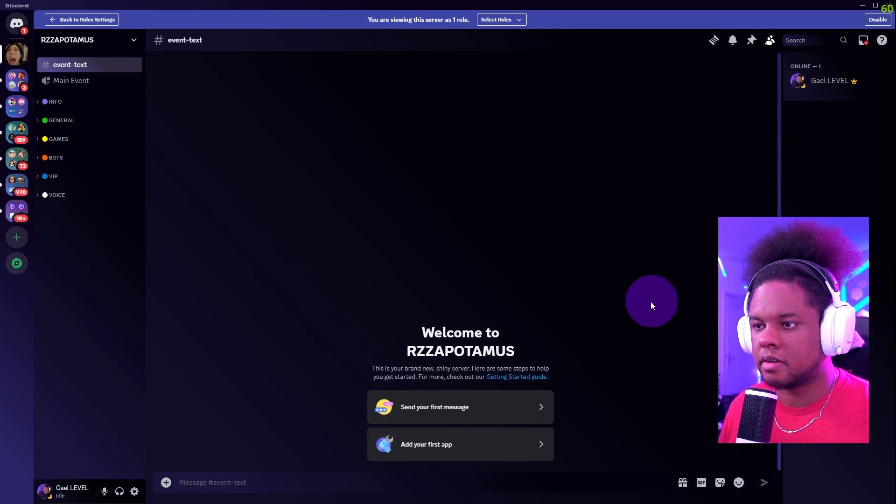
pyautogui.moveTo(403, 25)
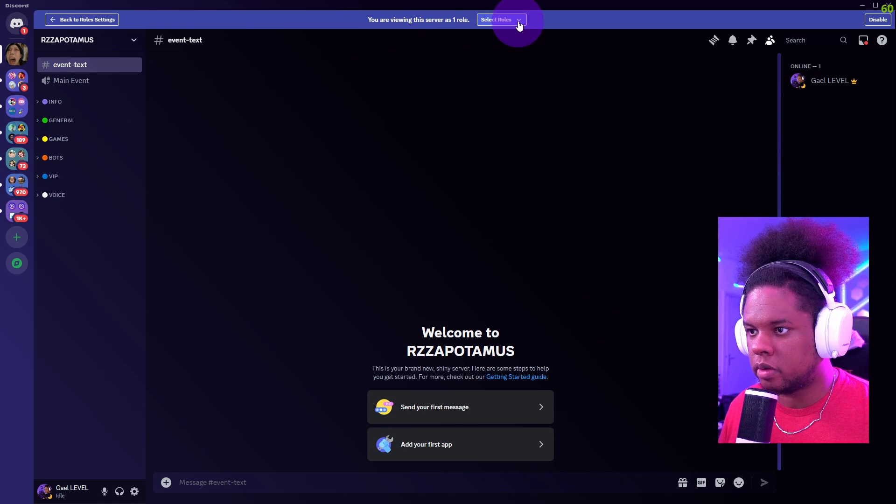
pyautogui.click(500, 19)
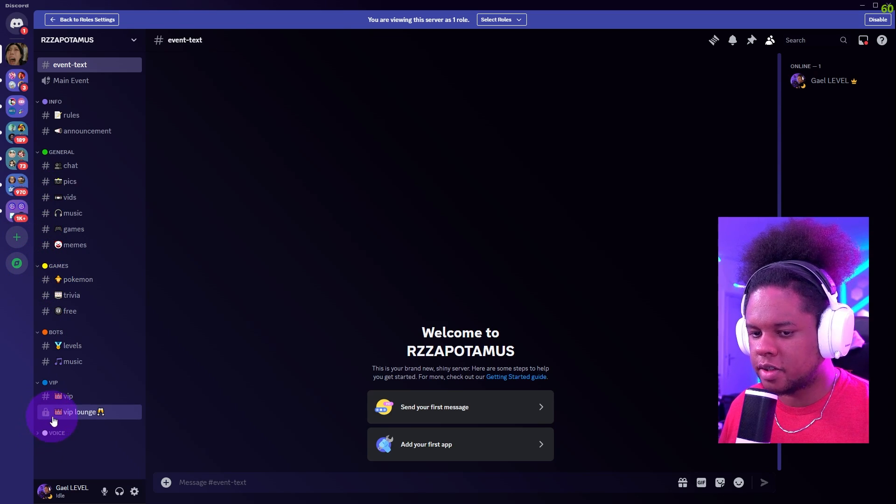
pyautogui.click(68, 395)
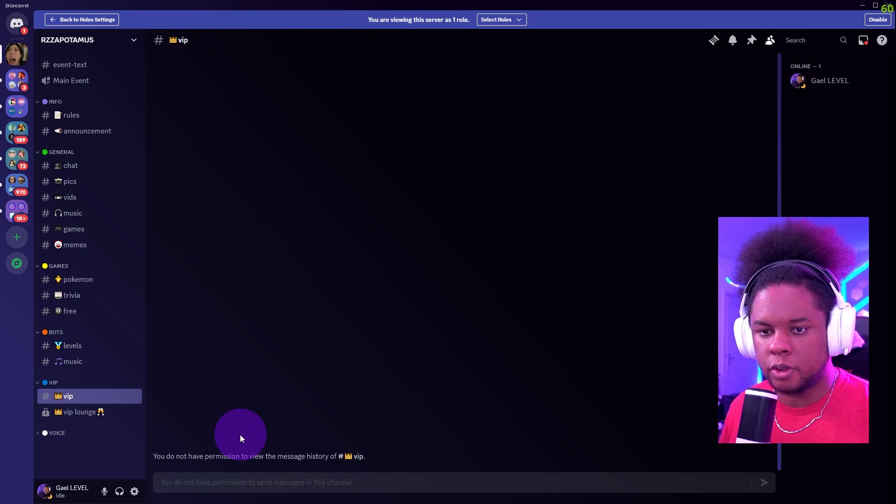
pyautogui.click(71, 115)
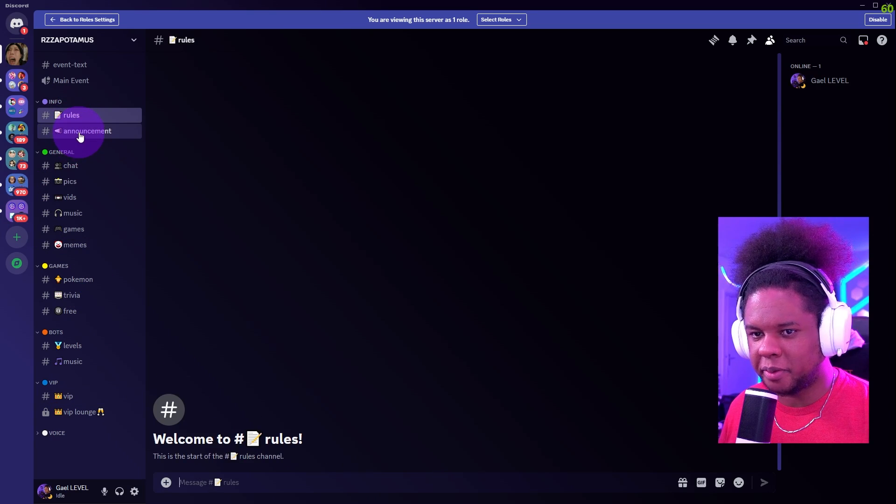
pyautogui.moveTo(71, 114)
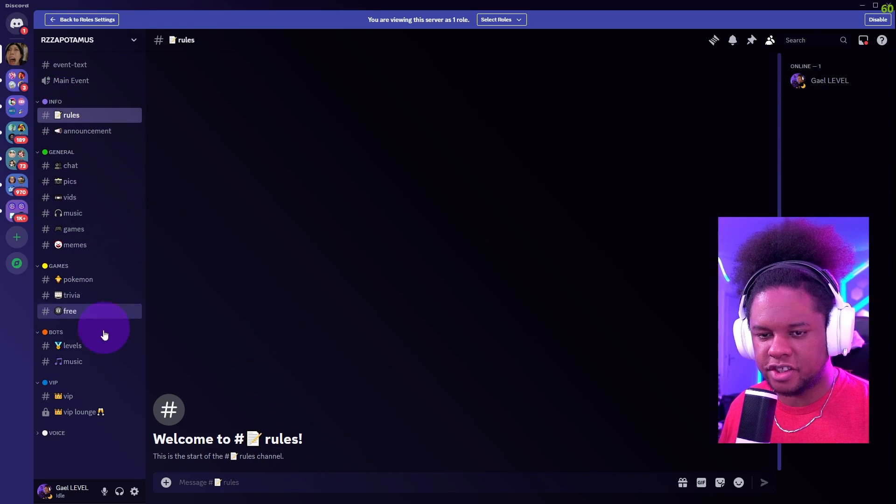
pyautogui.scroll(-3)
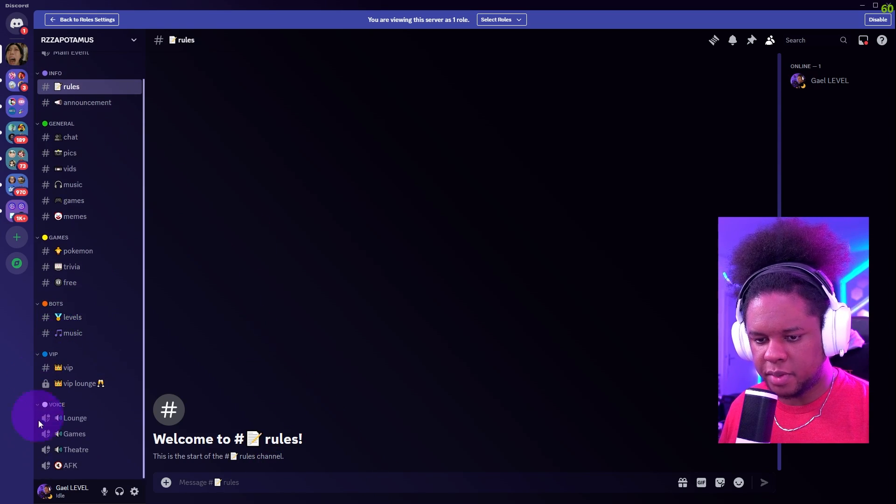
pyautogui.click(74, 418)
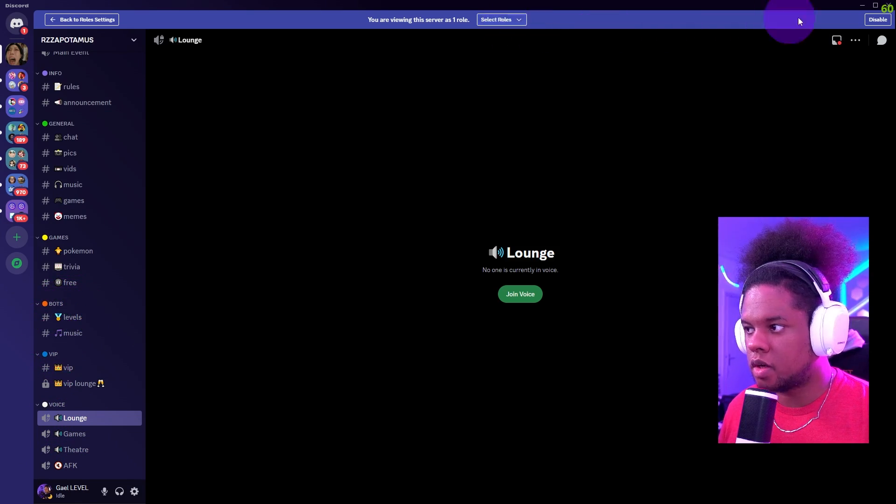
pyautogui.rightClick(54, 73)
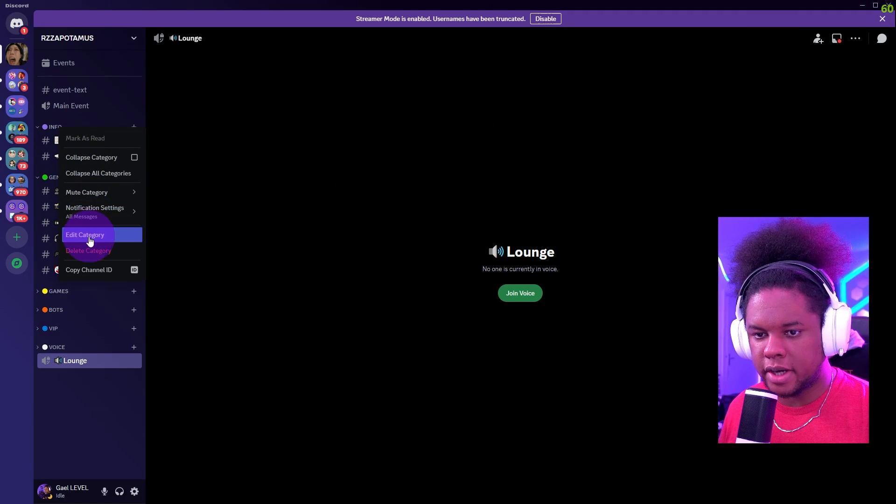
pyautogui.click(85, 235)
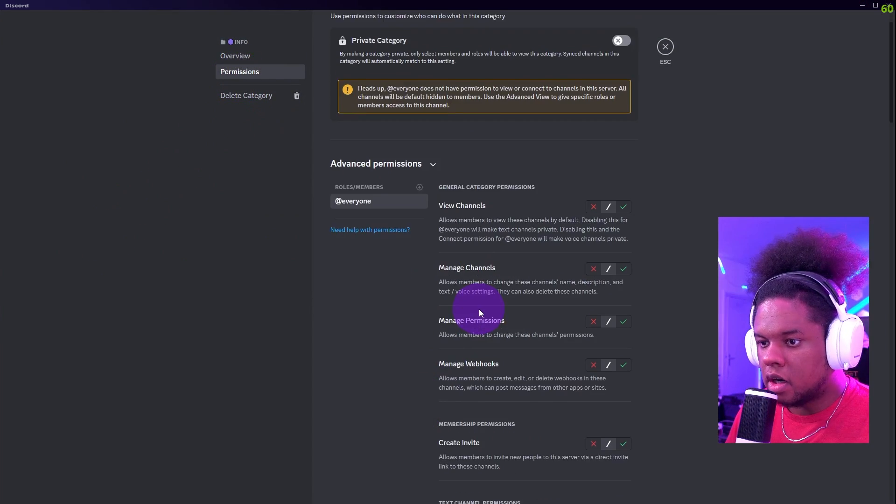
pyautogui.scroll(-3)
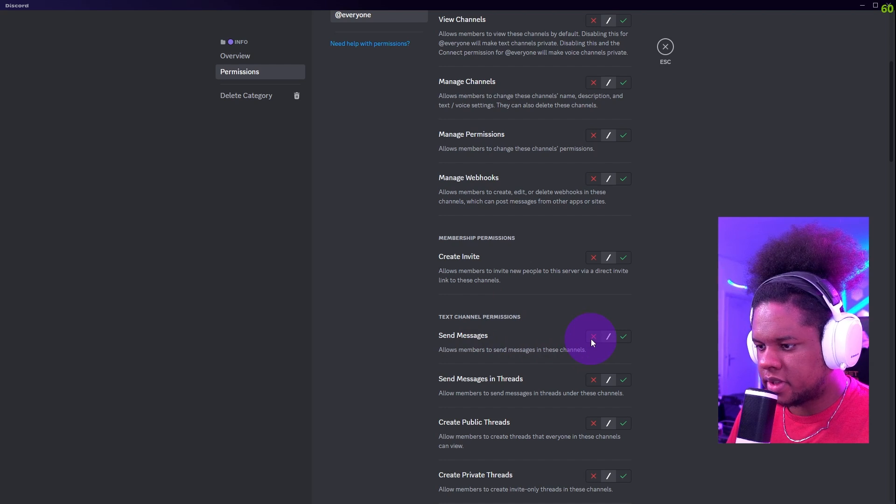
pyautogui.click(592, 336)
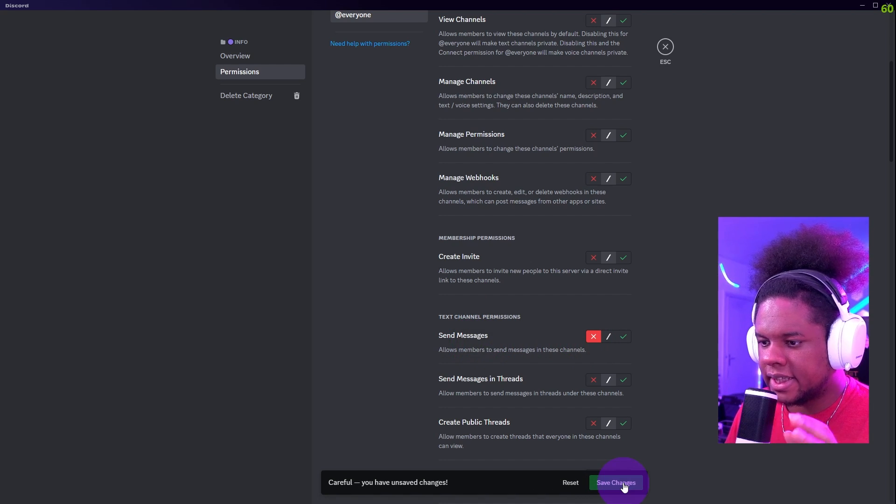
pyautogui.click(615, 482)
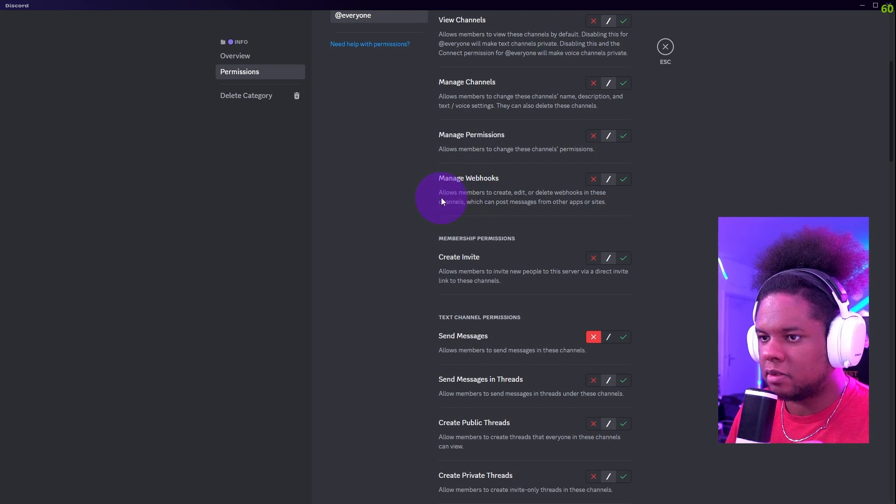
pyautogui.click(664, 46)
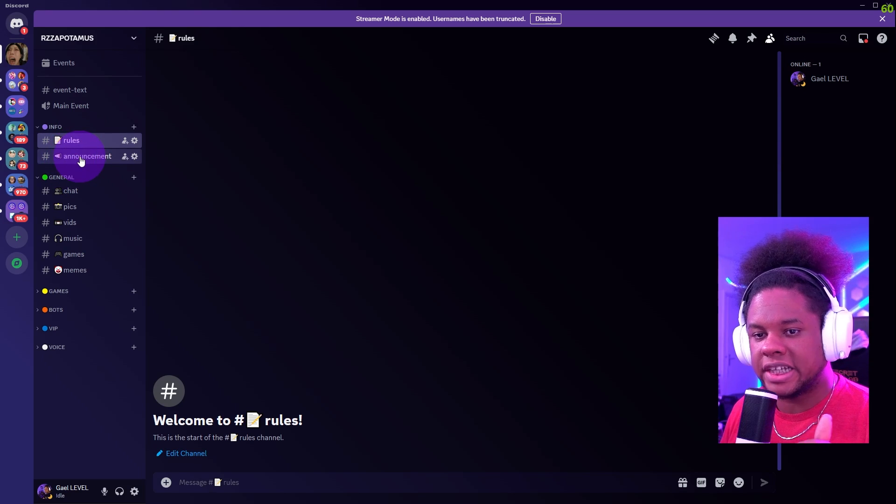
pyautogui.click(86, 156)
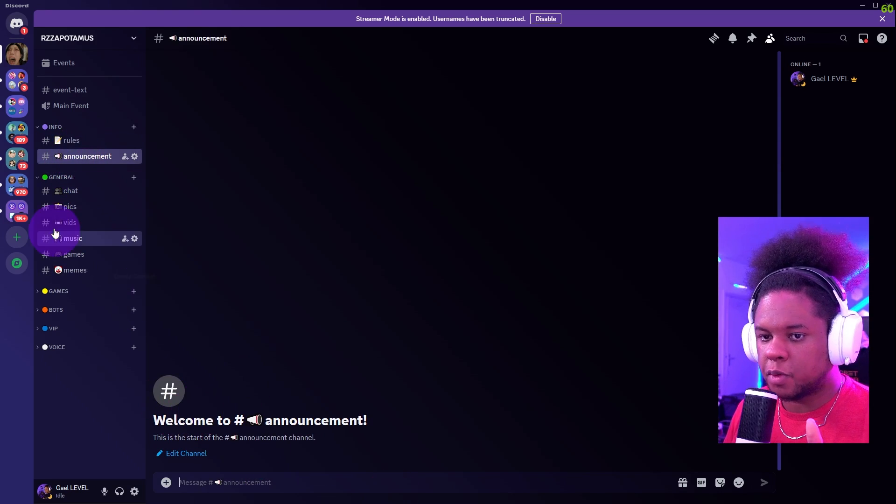
pyautogui.rightClick(86, 155)
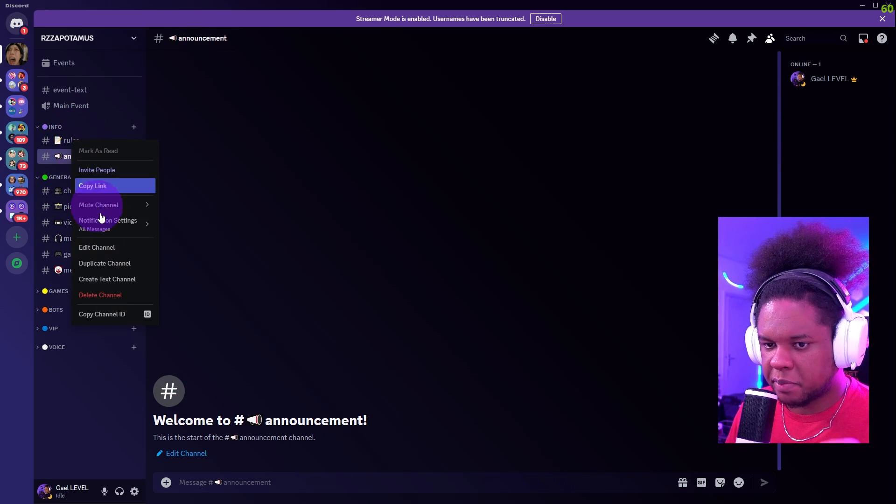
pyautogui.moveTo(87, 251)
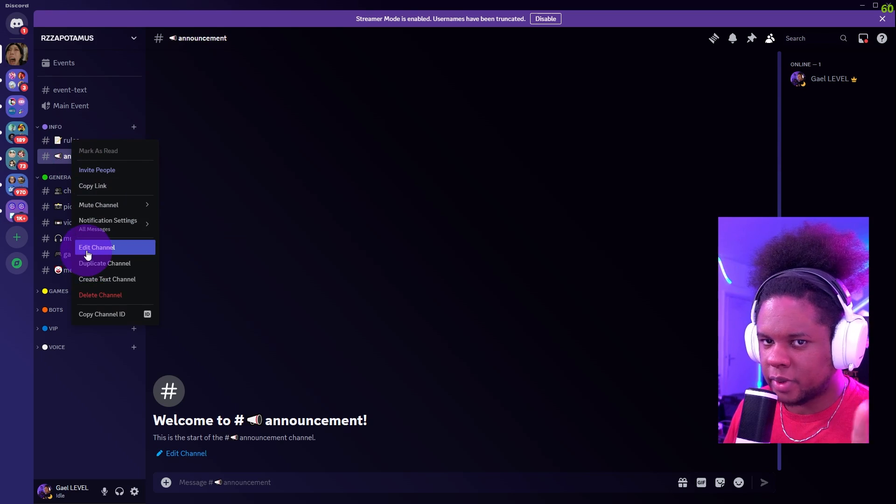
pyautogui.click(97, 247)
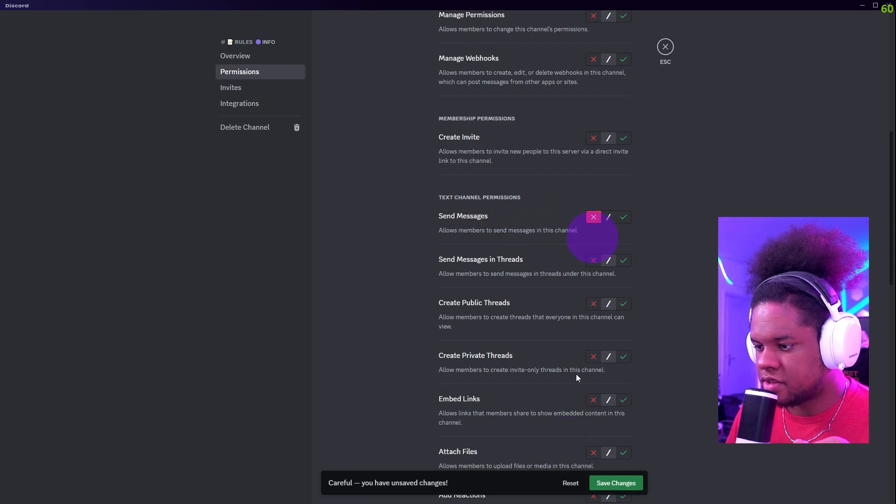
pyautogui.click(593, 217)
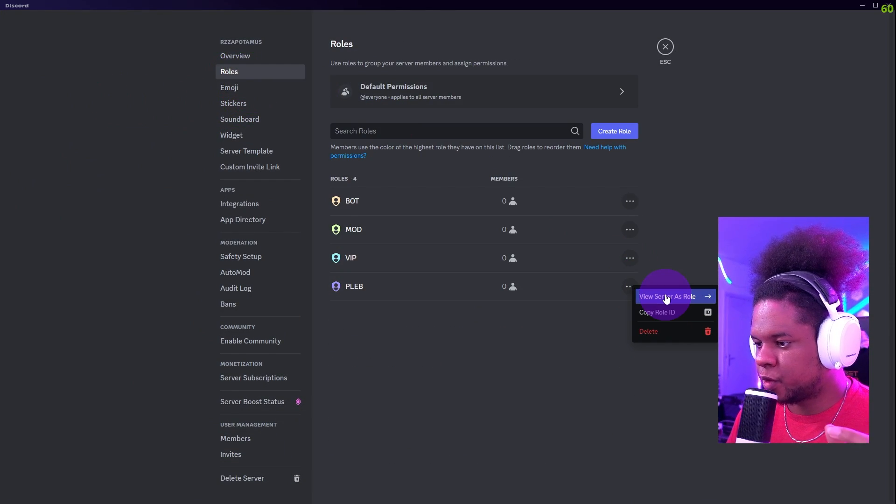
# Step: View the server as PLEB and confirm #rules refuses posting
pyautogui.click(667, 296)
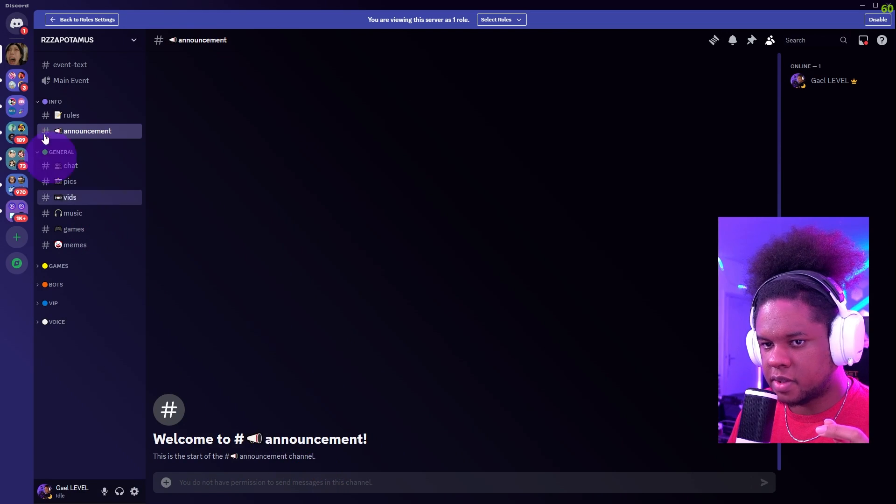
pyautogui.click(71, 115)
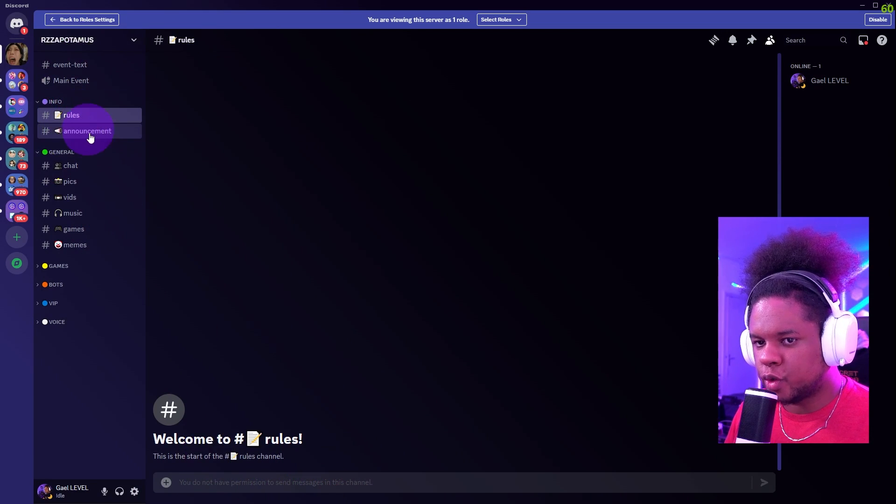
pyautogui.moveTo(750, 77)
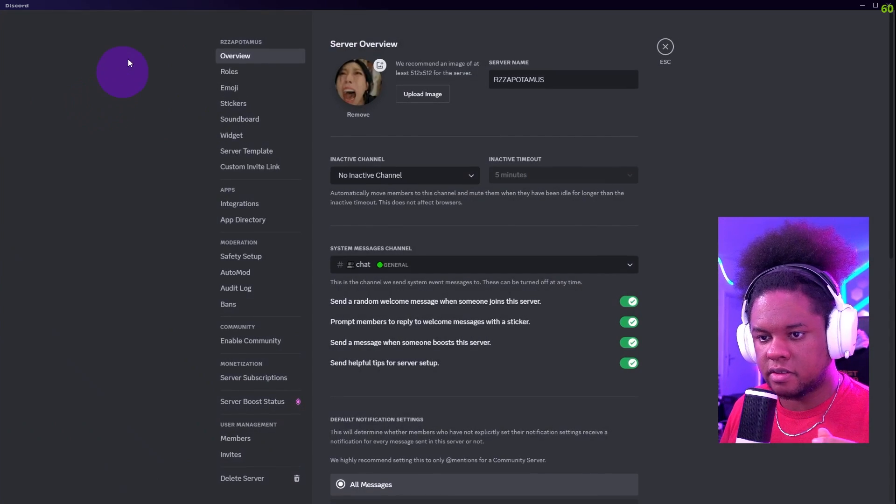
# Step: Create a template titled 'Nice discord server by Gael Level' and generate its link
pyautogui.click(246, 151)
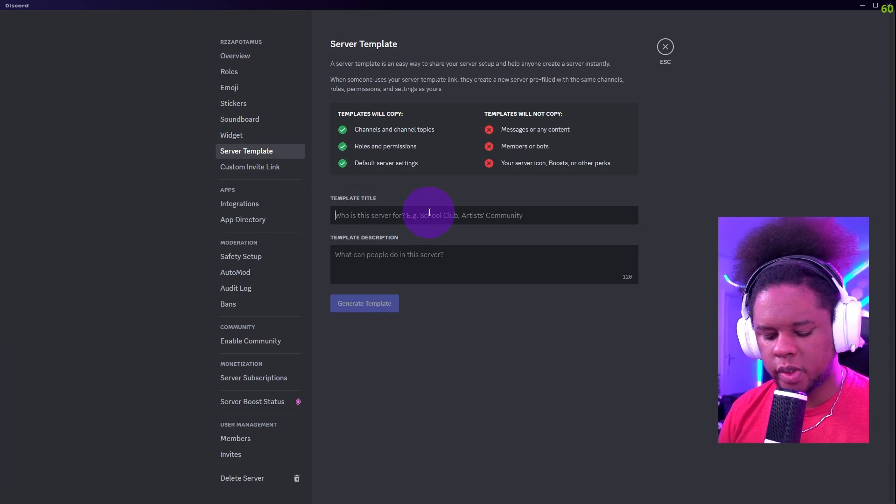
pyautogui.write('Nice discord server by Ga')
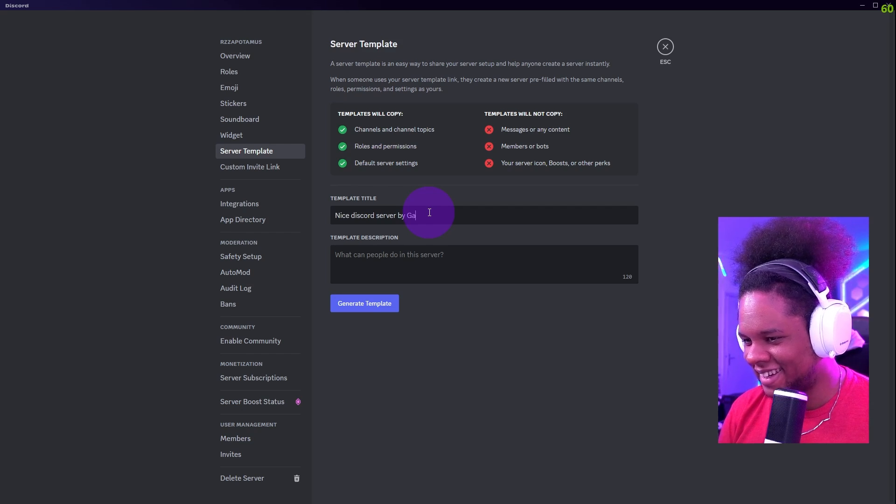
pyautogui.click(364, 303)
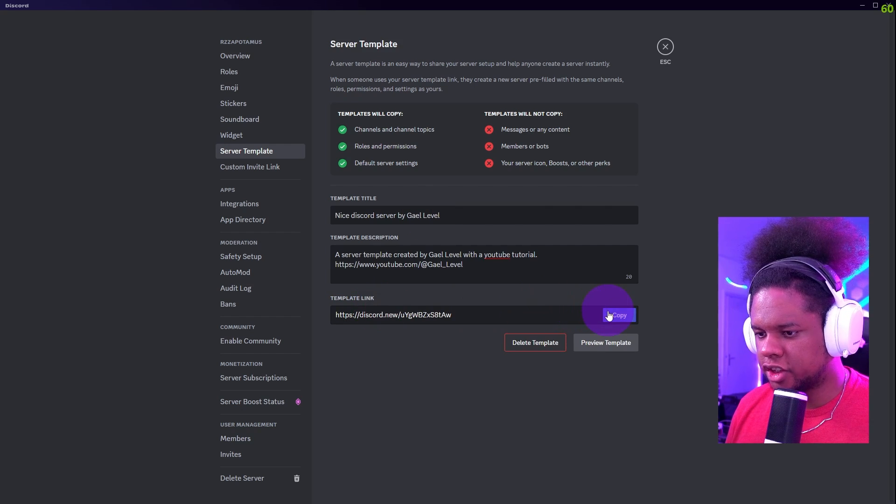
# Step: Preview the 'Nice discord server by Gael Level' template and scroll its channel list
pyautogui.click(605, 342)
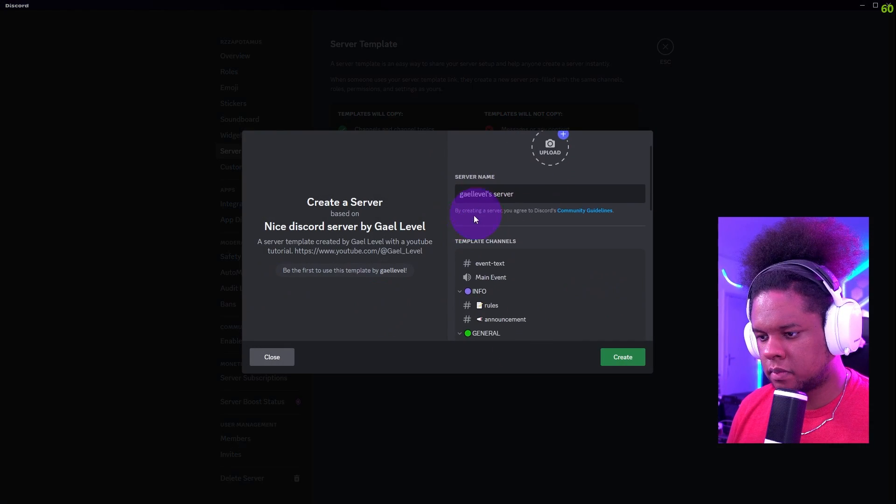
pyautogui.scroll(-3)
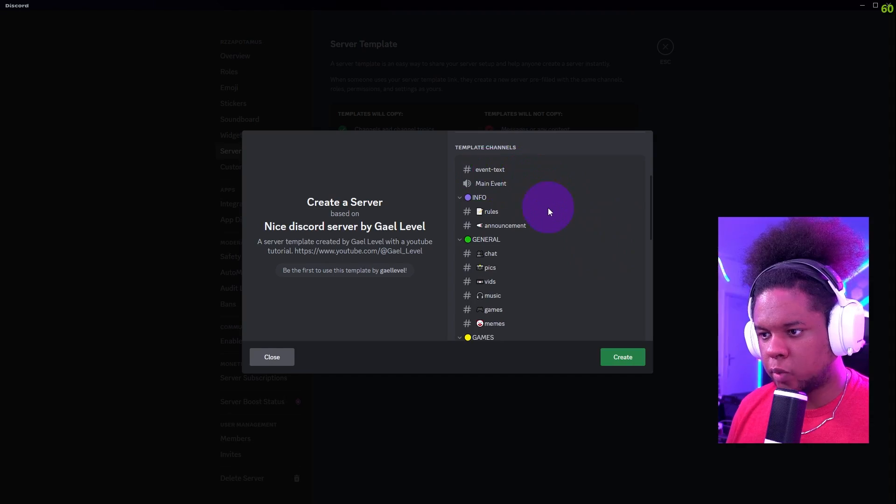